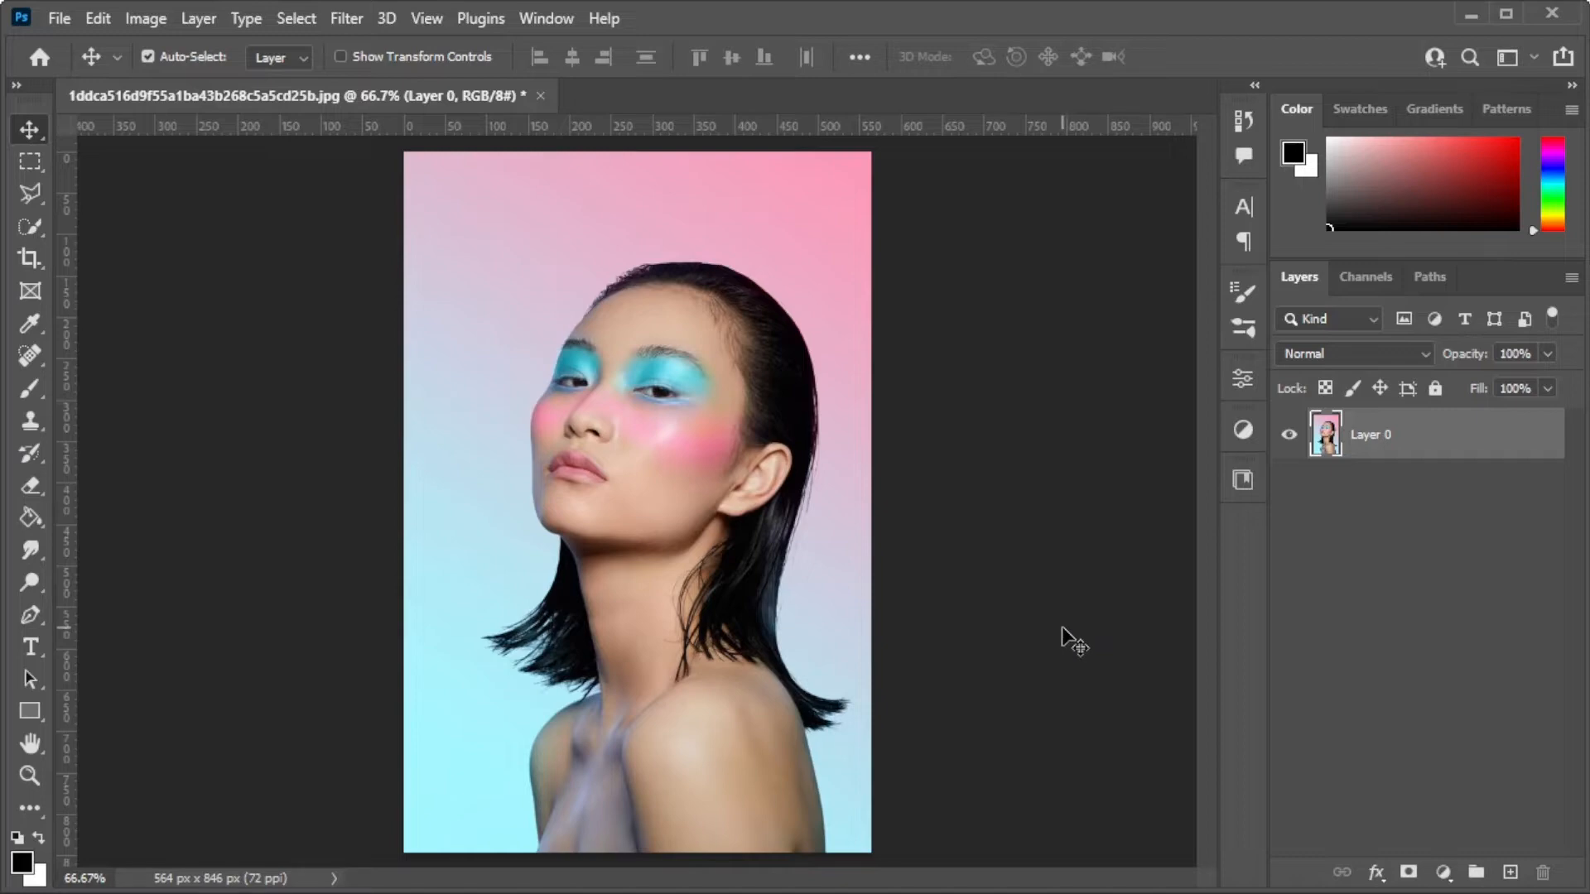
# Select the woman with Select > Subject and switch to the Quick Selection tool
pyautogui.click(295, 19)
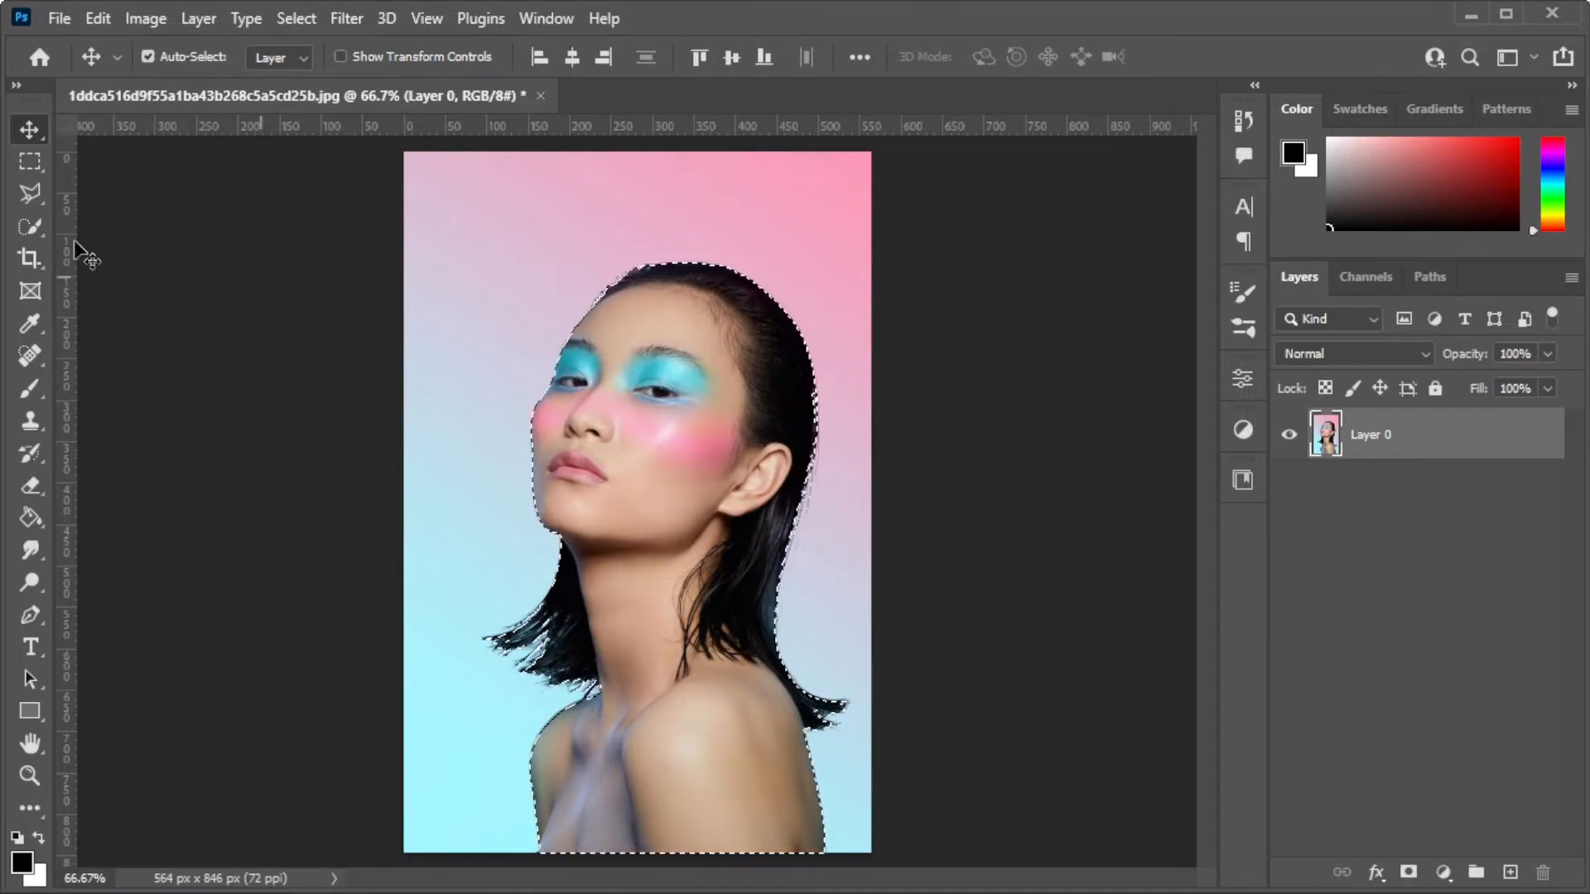
pyautogui.click(30, 226)
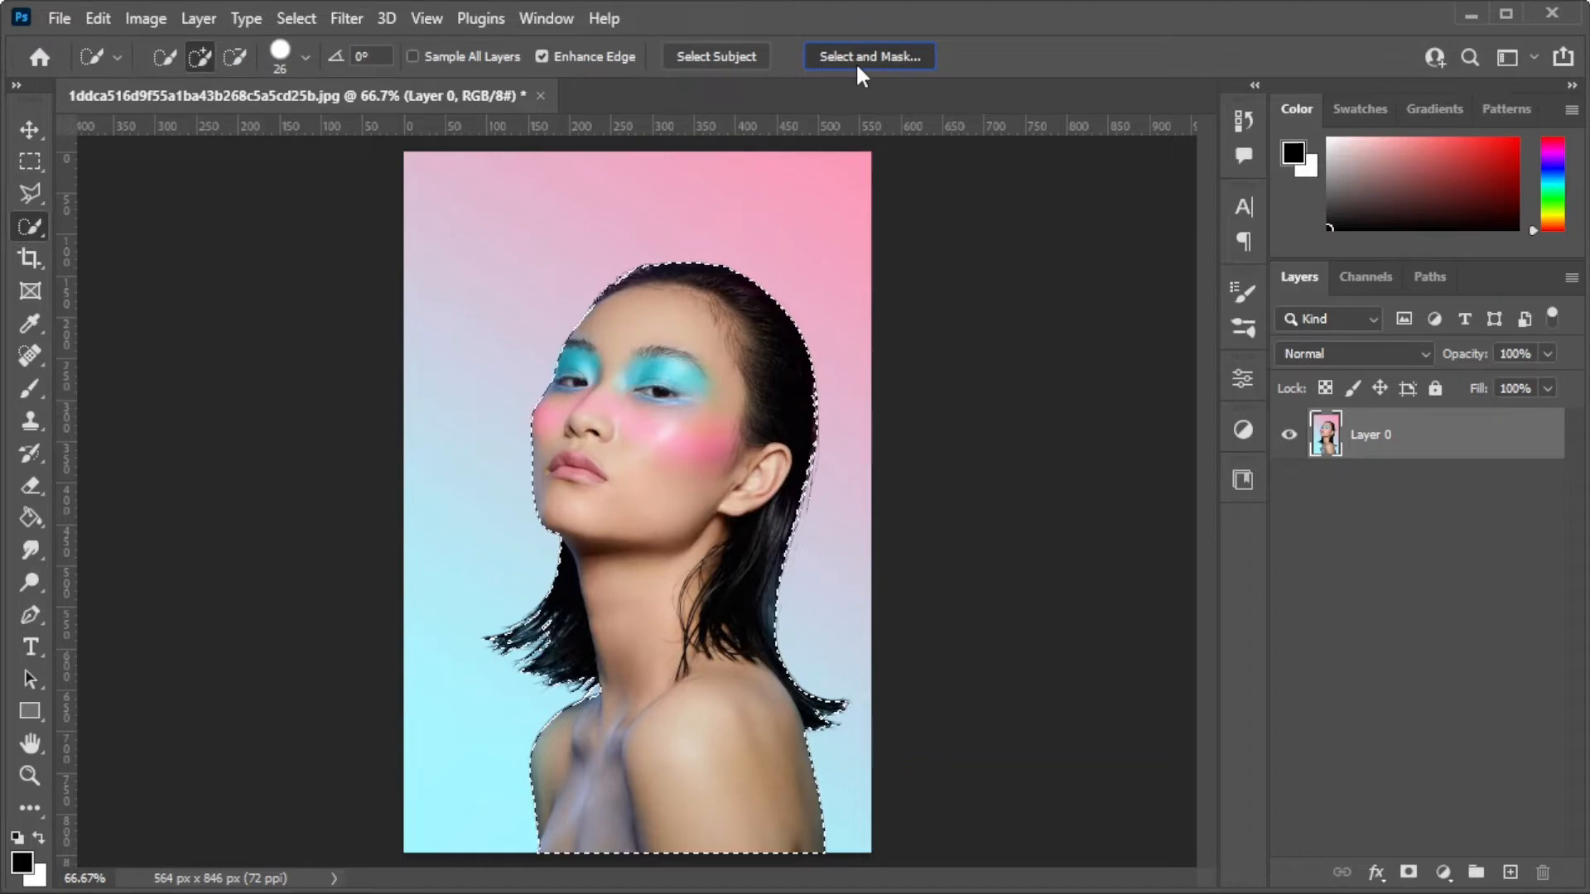
pyautogui.click(867, 55)
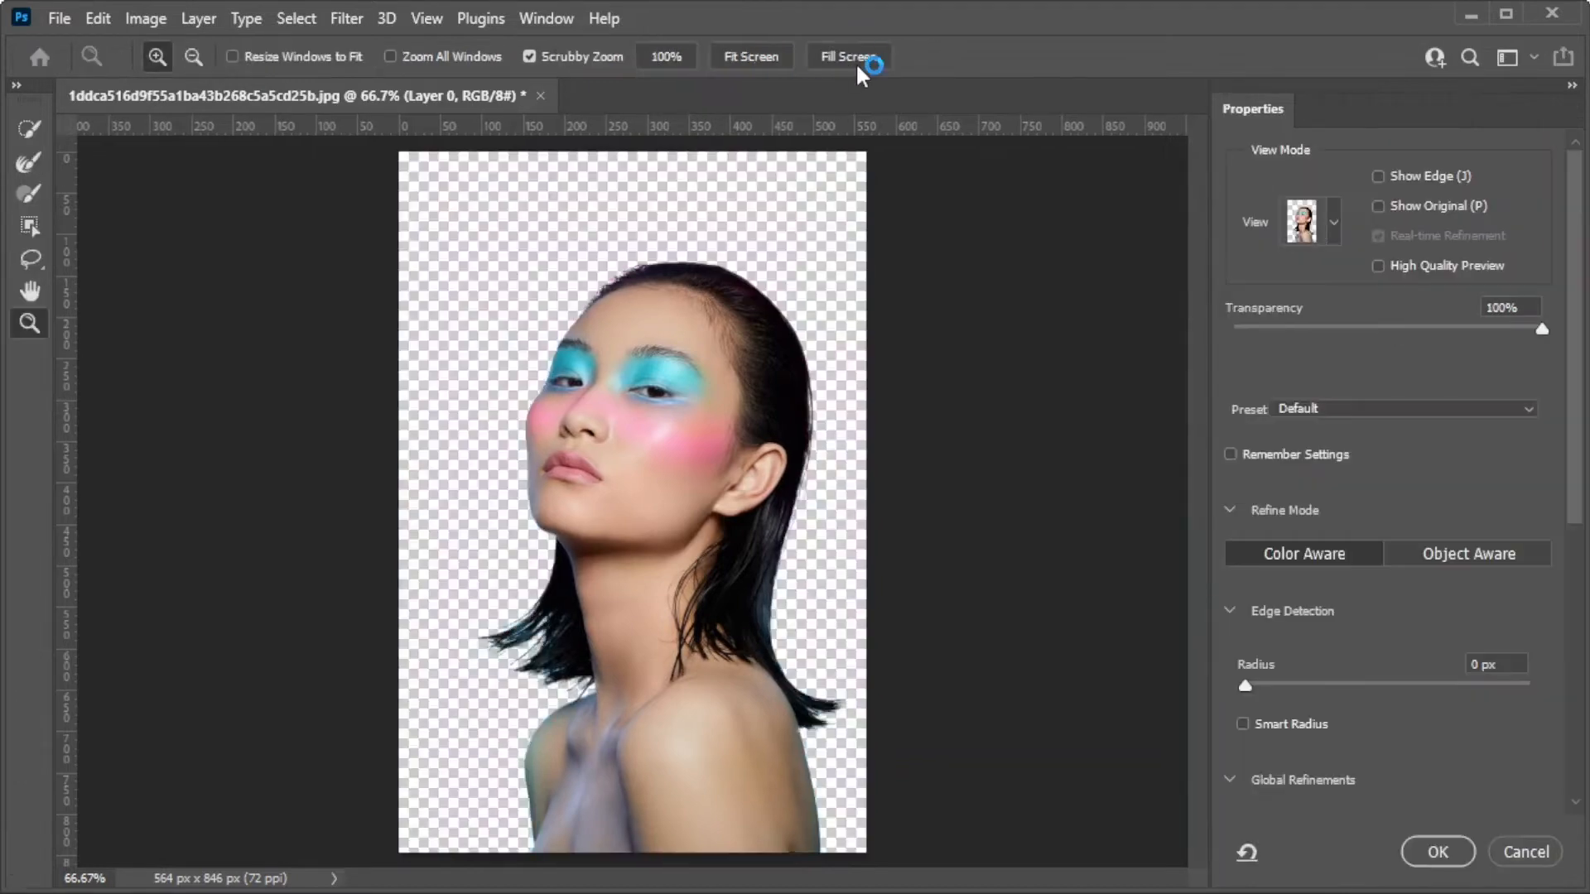
pyautogui.scroll(-3)
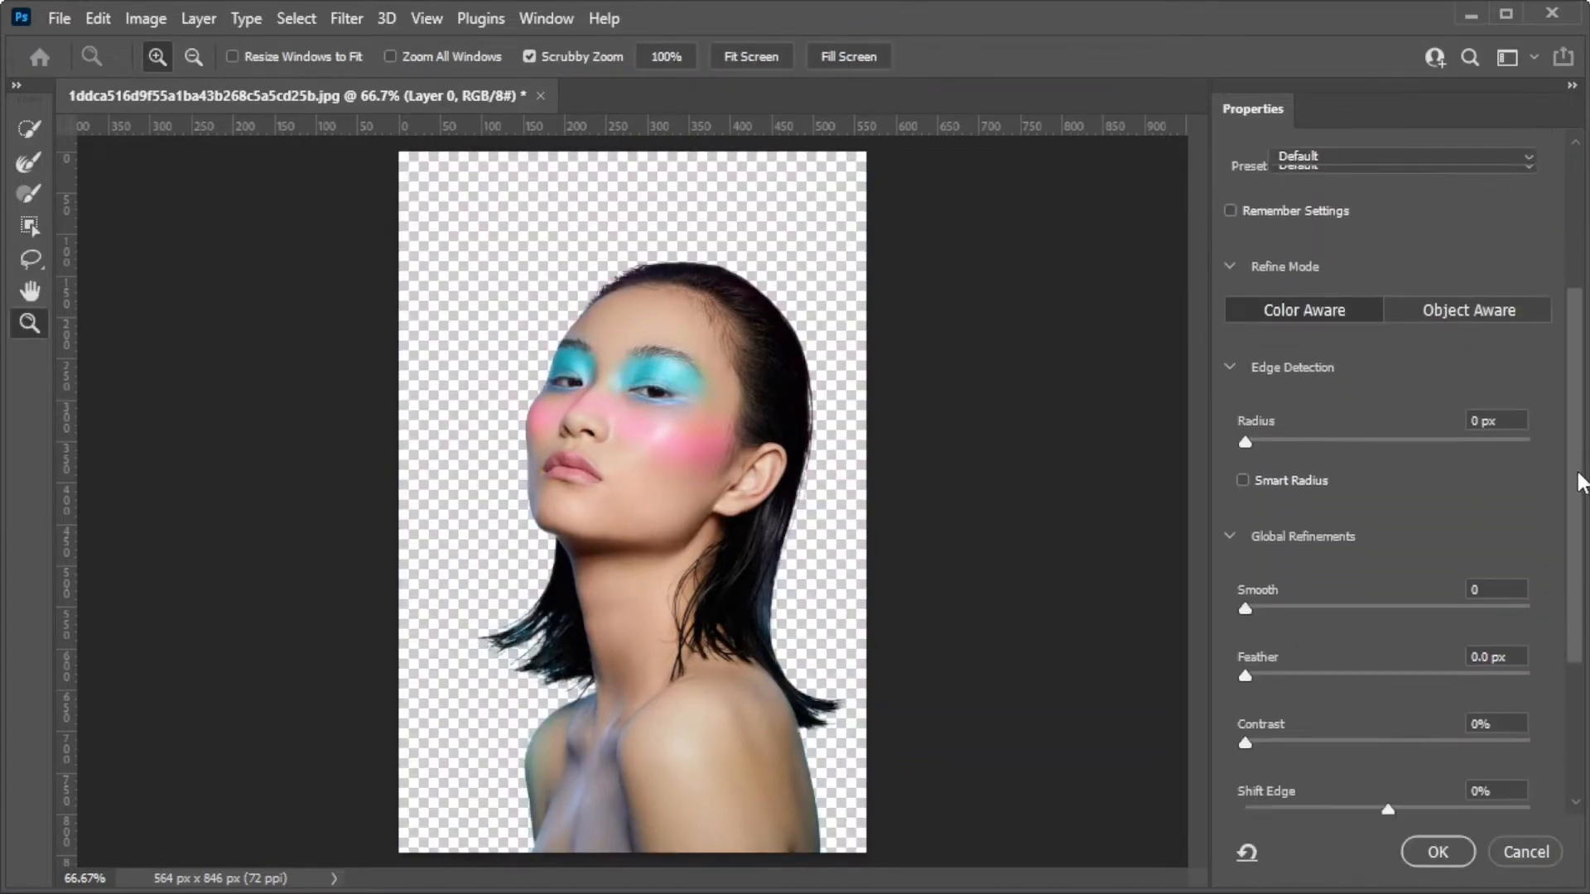
pyautogui.scroll(-3)
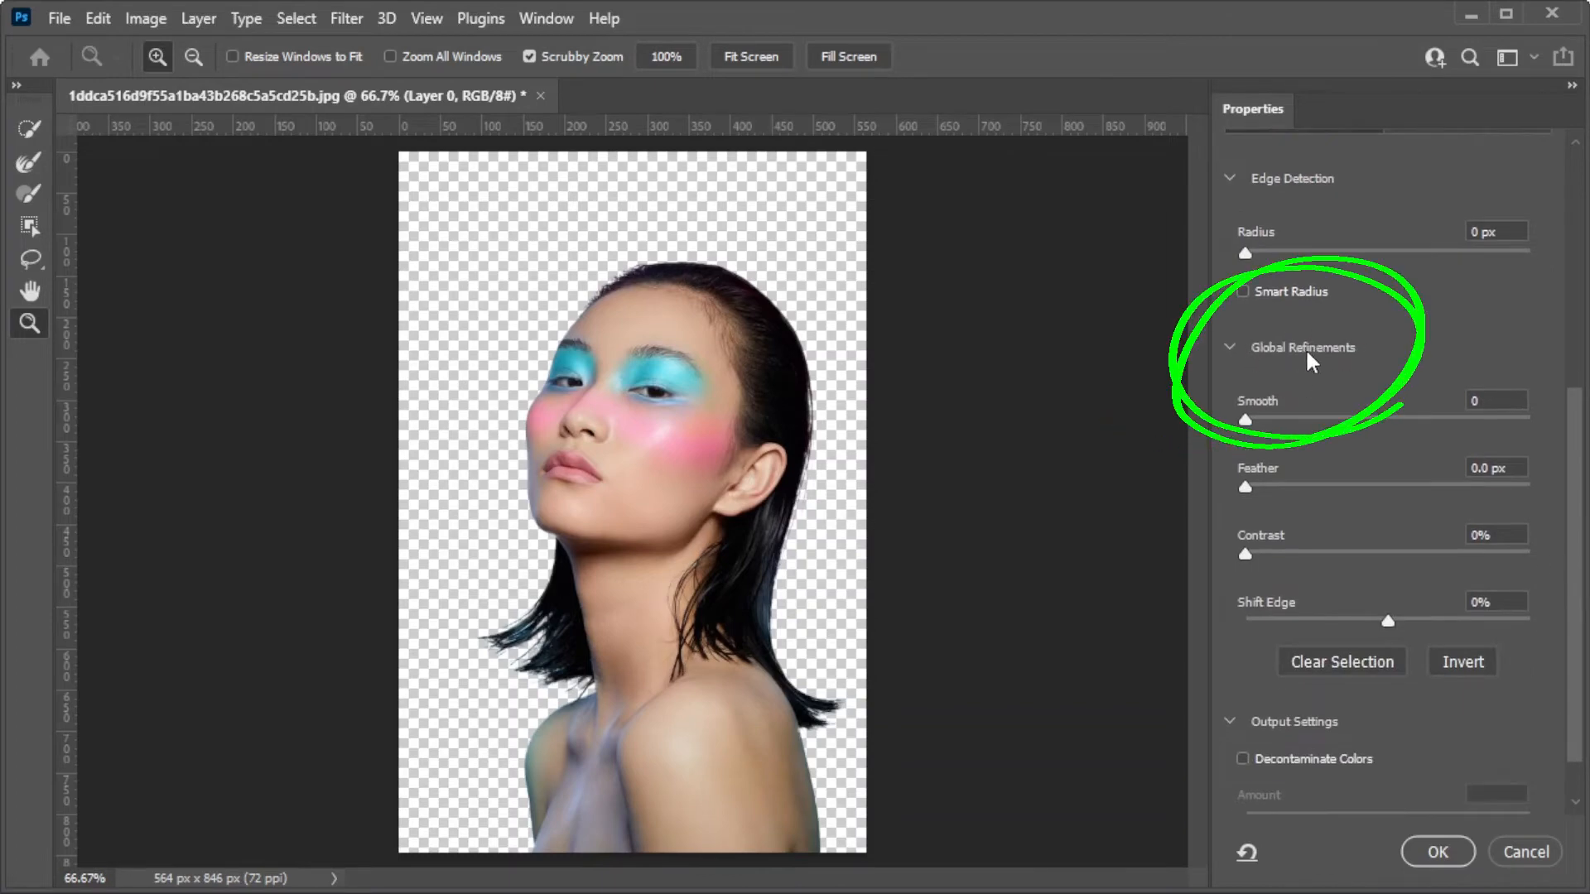
pyautogui.moveTo(1430, 365)
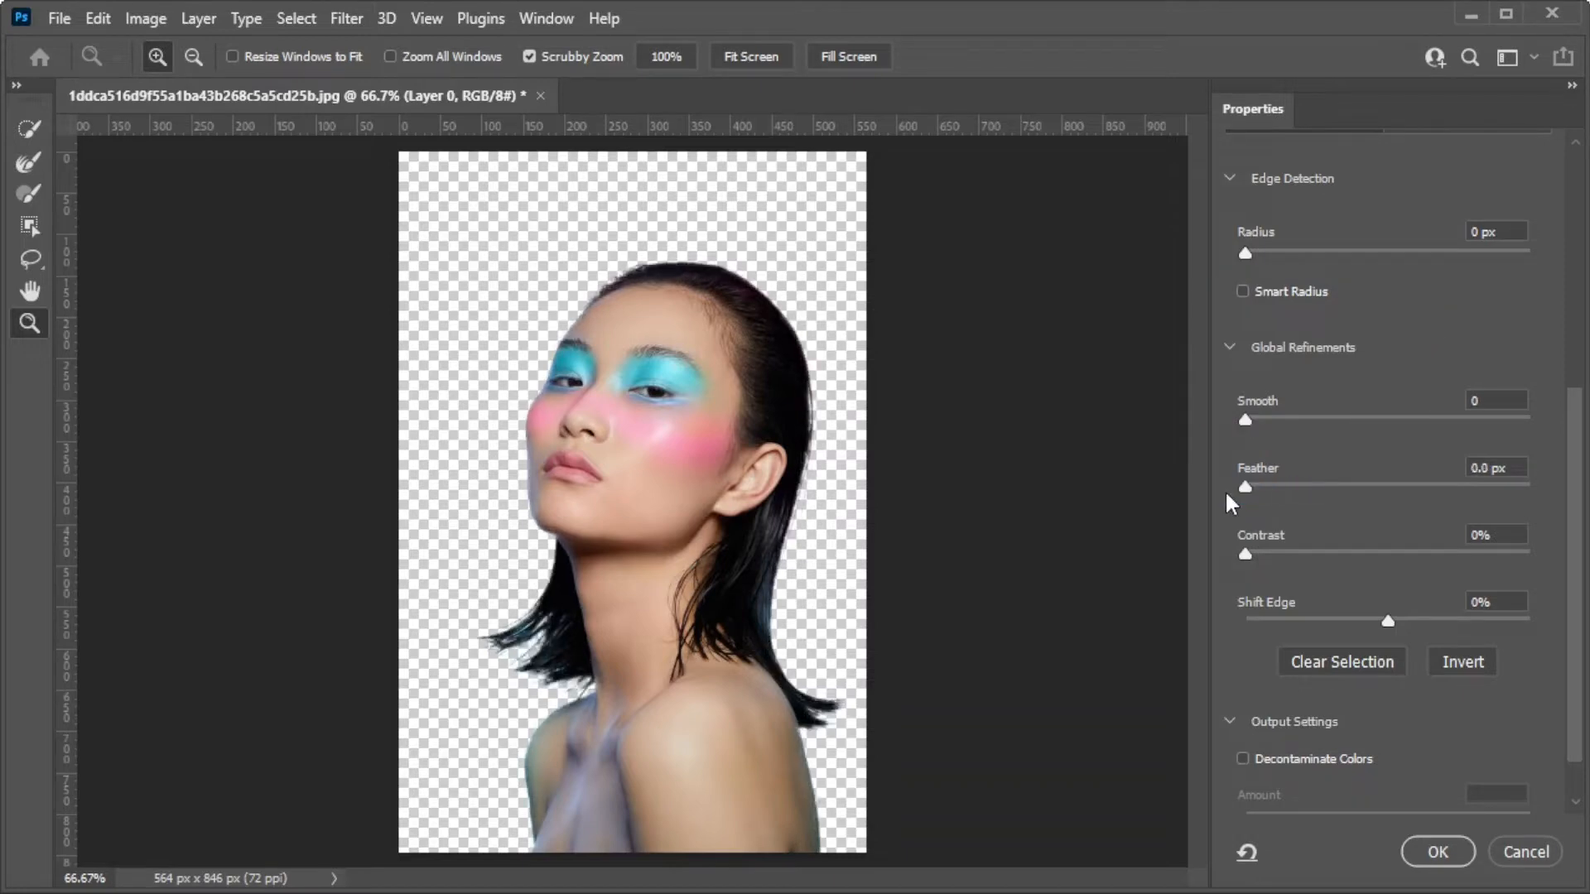
pyautogui.tripleClick(1494, 467)
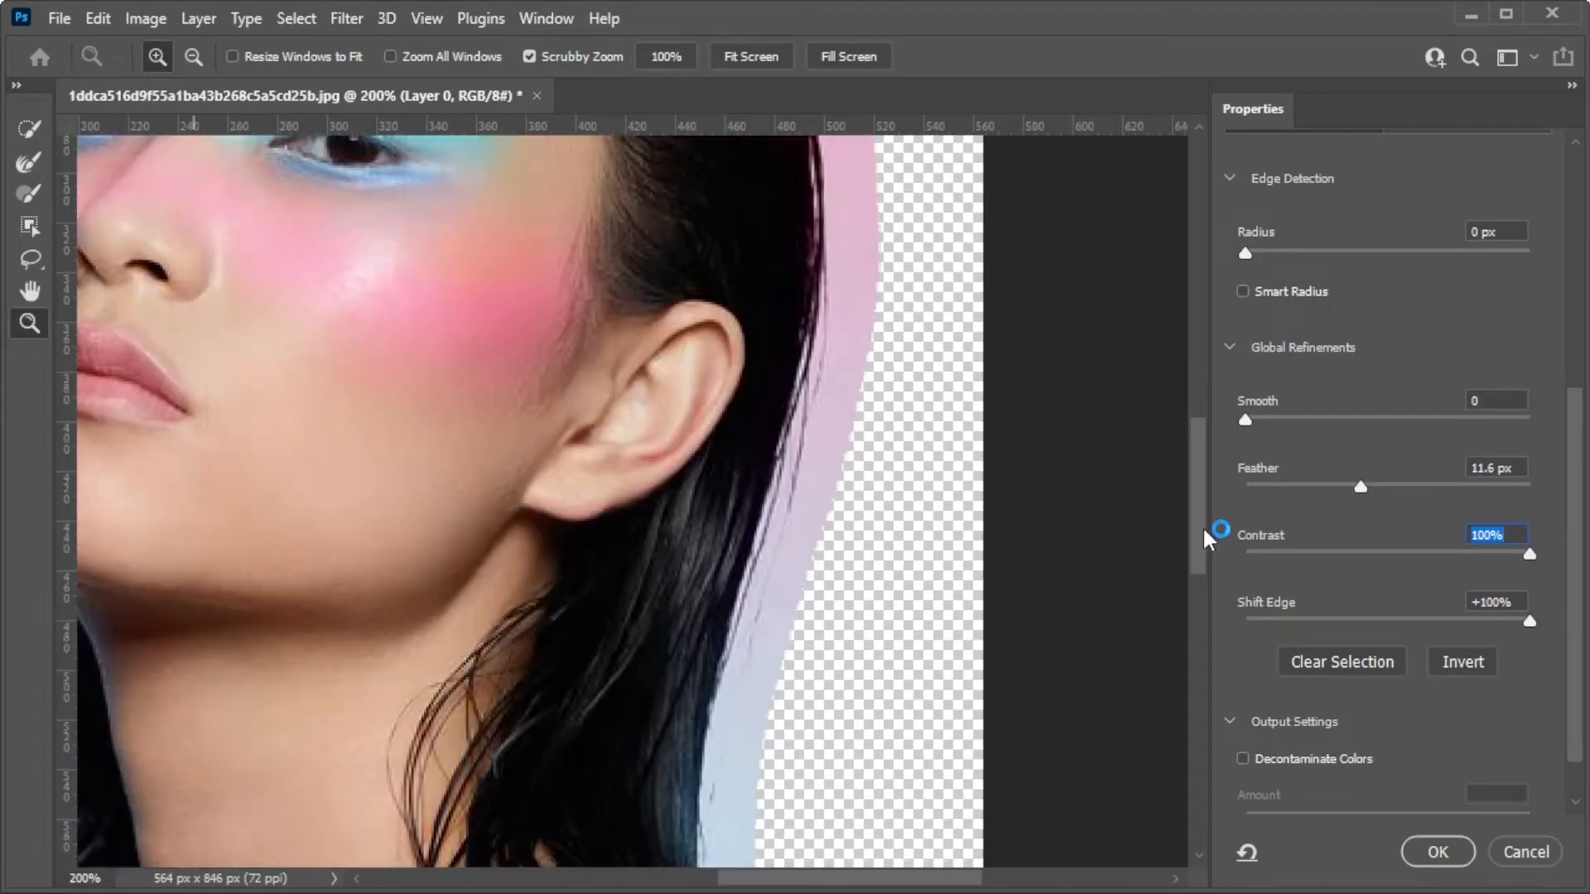
pyautogui.click(1436, 851)
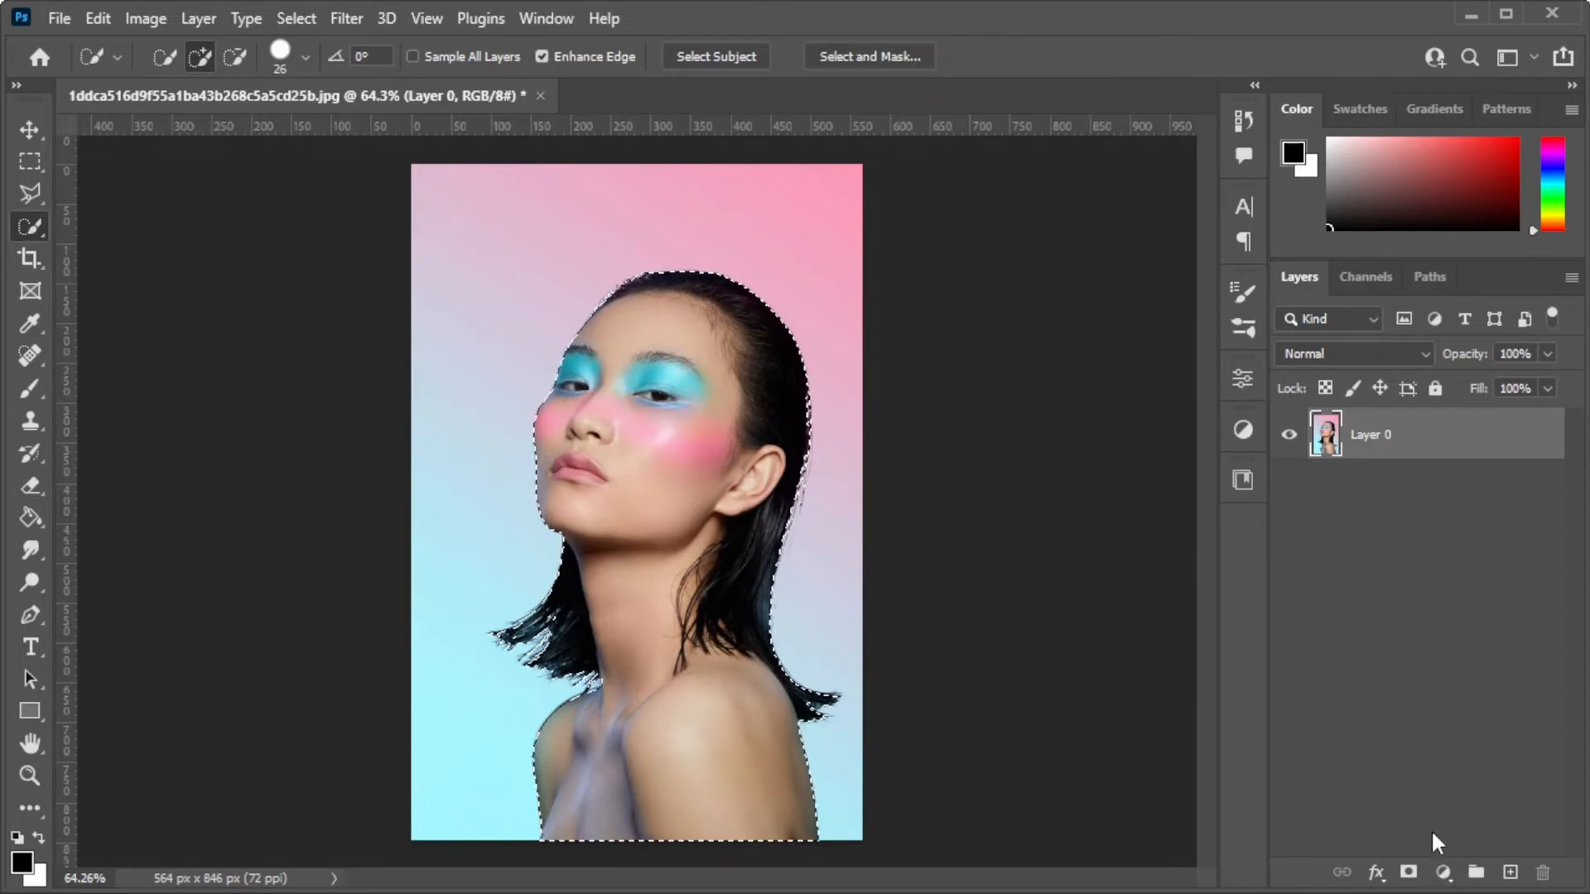
# Add a Photo Filter adjustment layer with the Blue filter and view its mask settings
pyautogui.click(1442, 871)
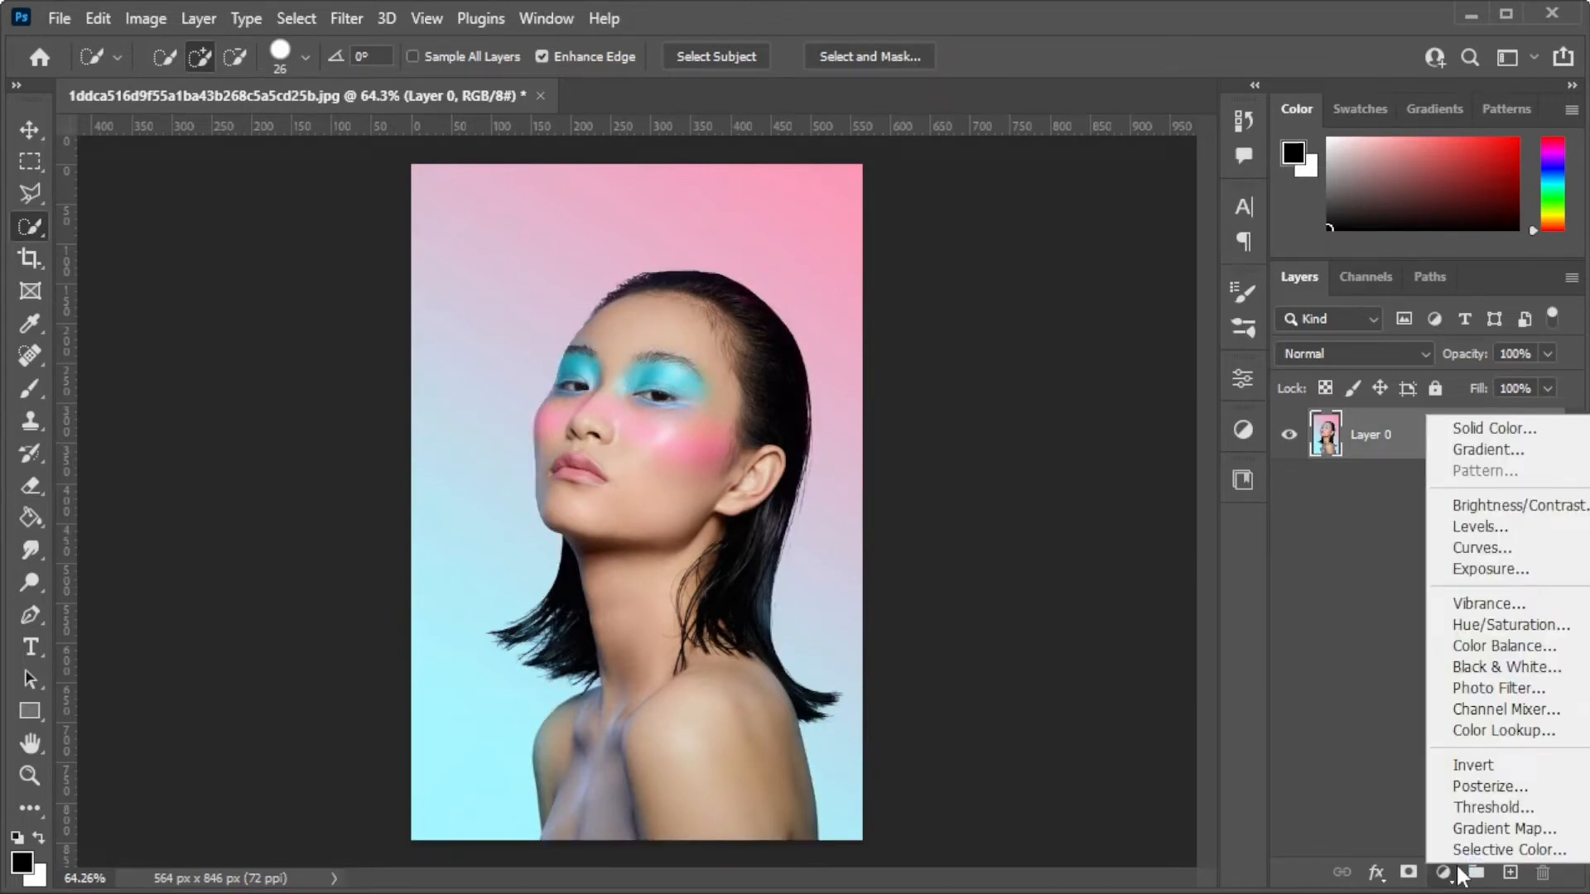
pyautogui.click(1499, 687)
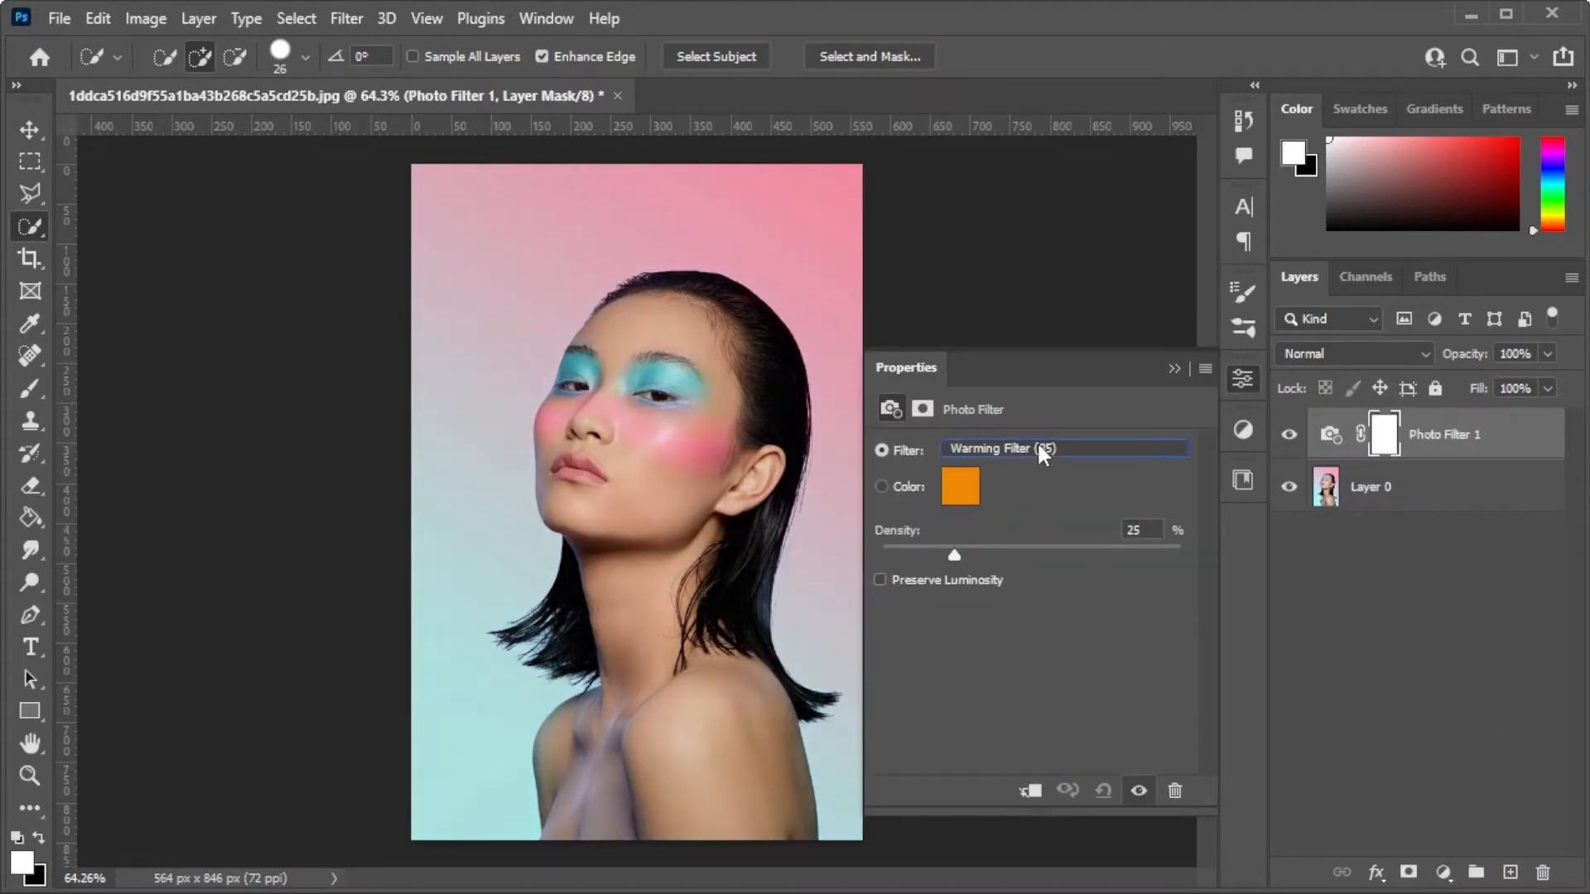
pyautogui.click(1063, 448)
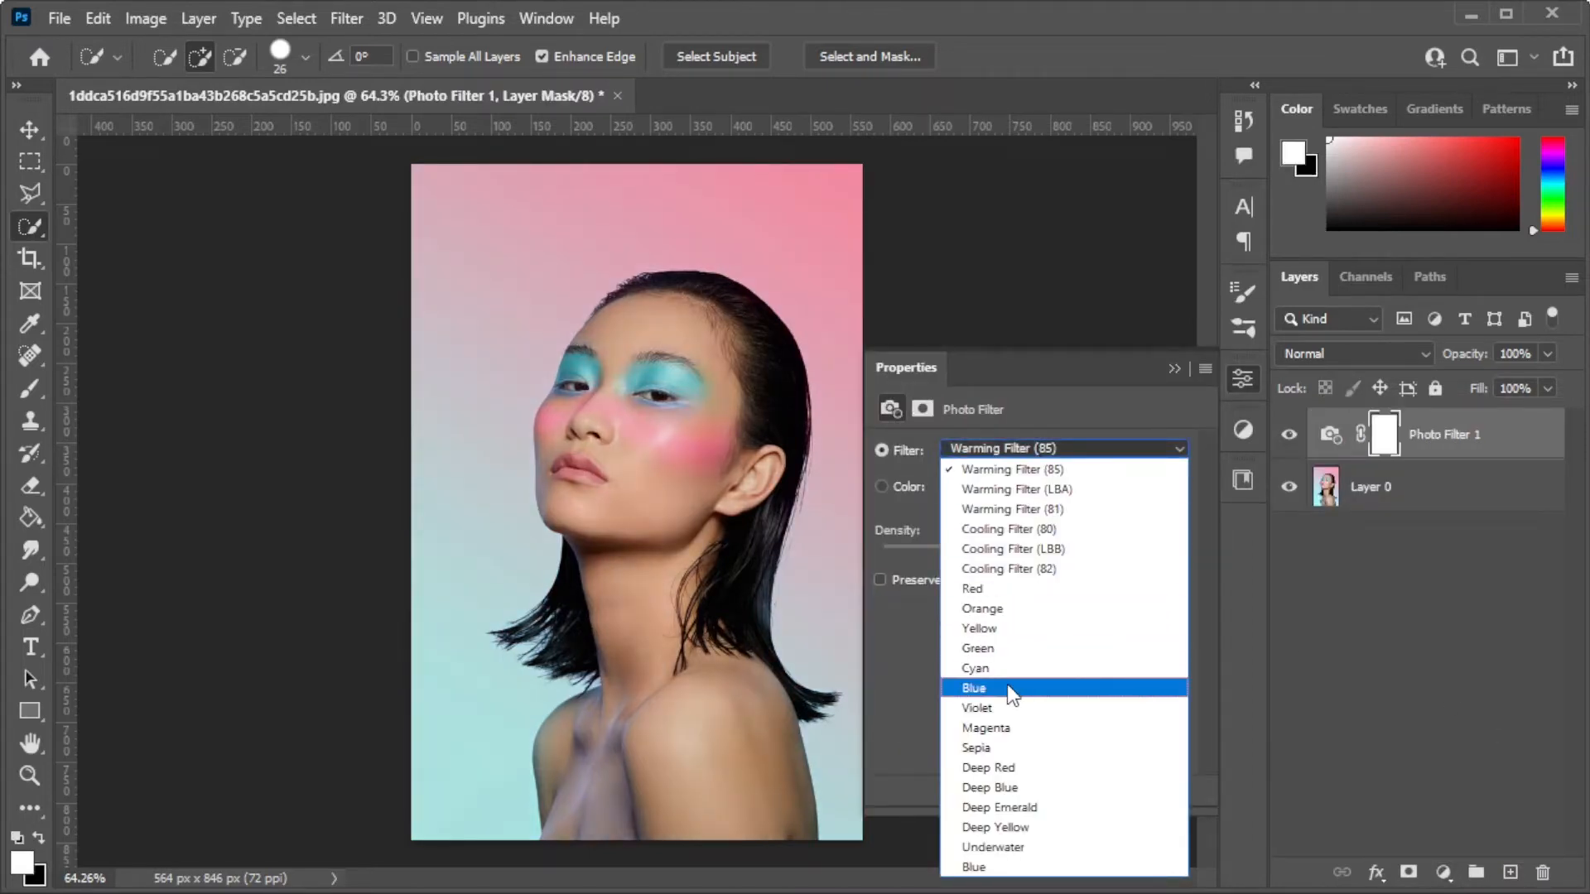
pyautogui.click(974, 687)
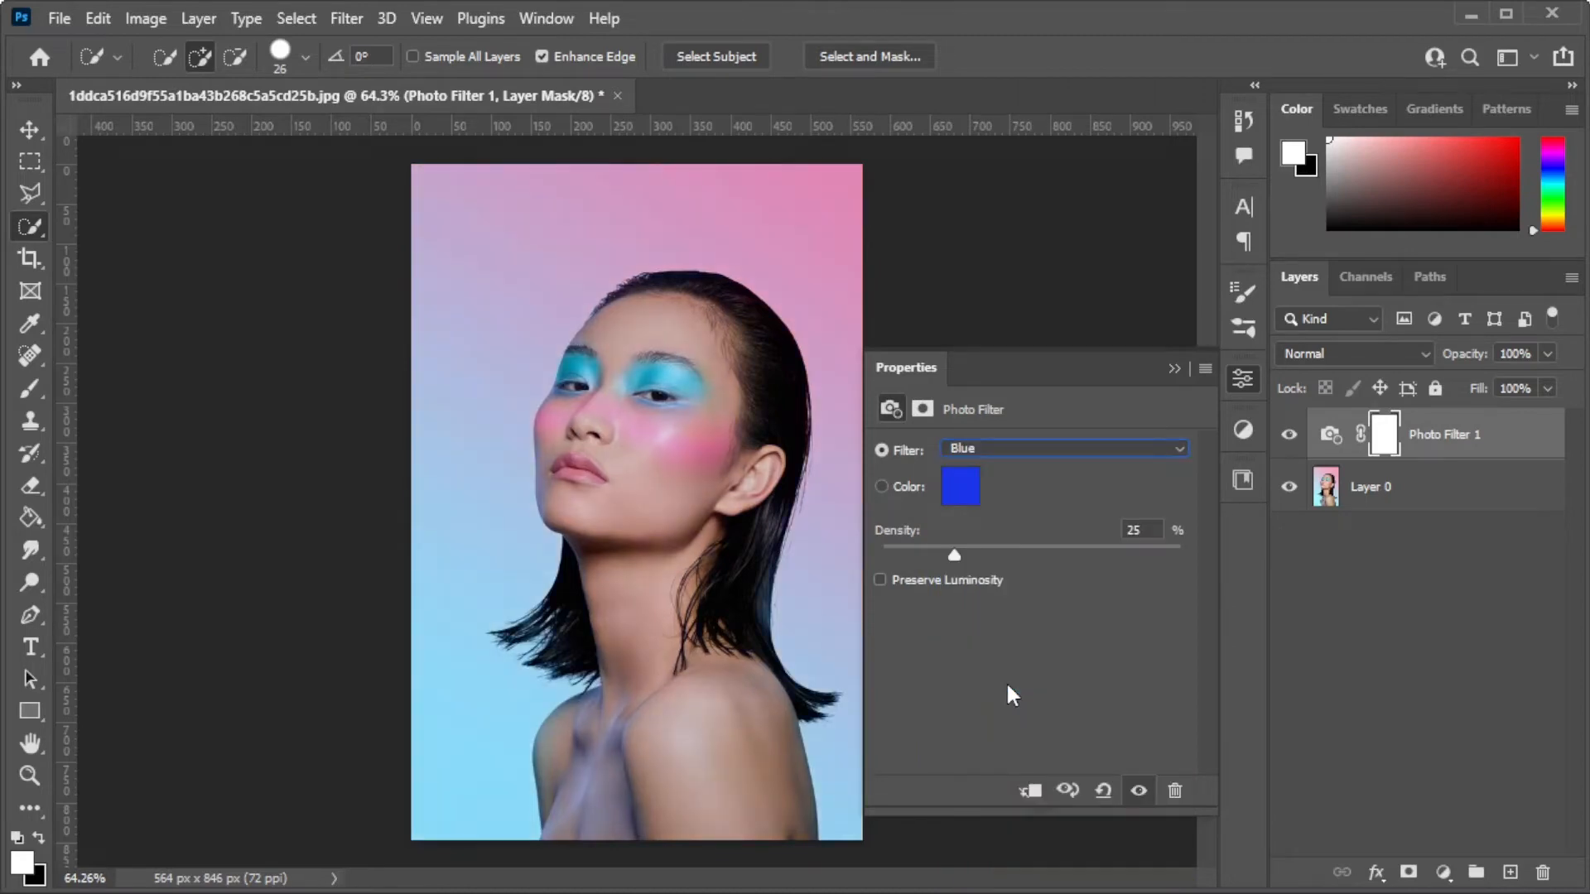
pyautogui.moveTo(958, 560)
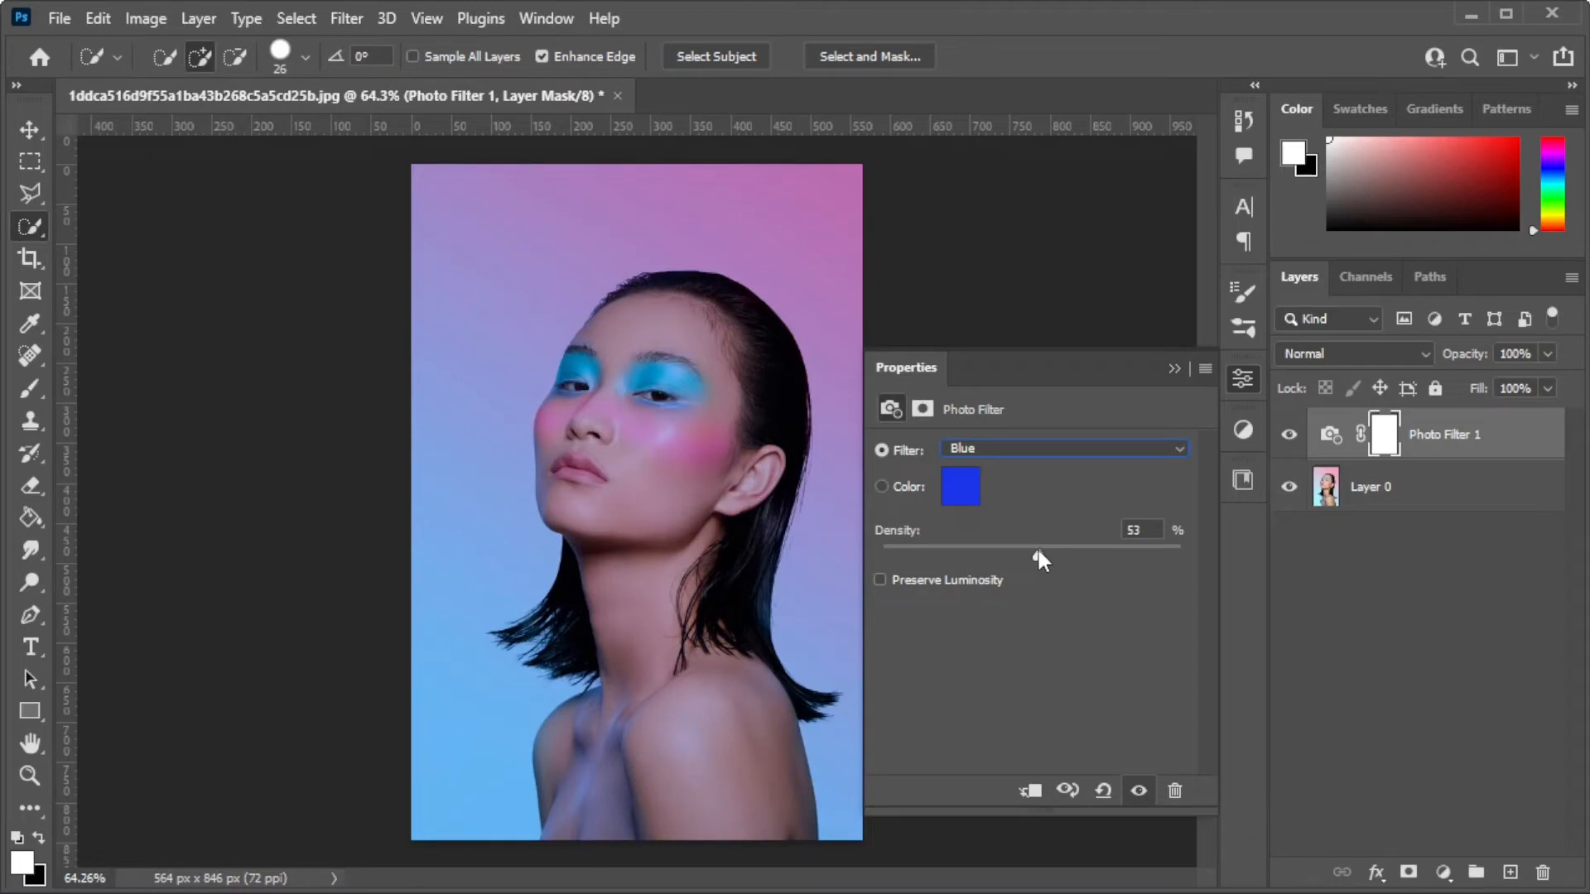
pyautogui.click(921, 410)
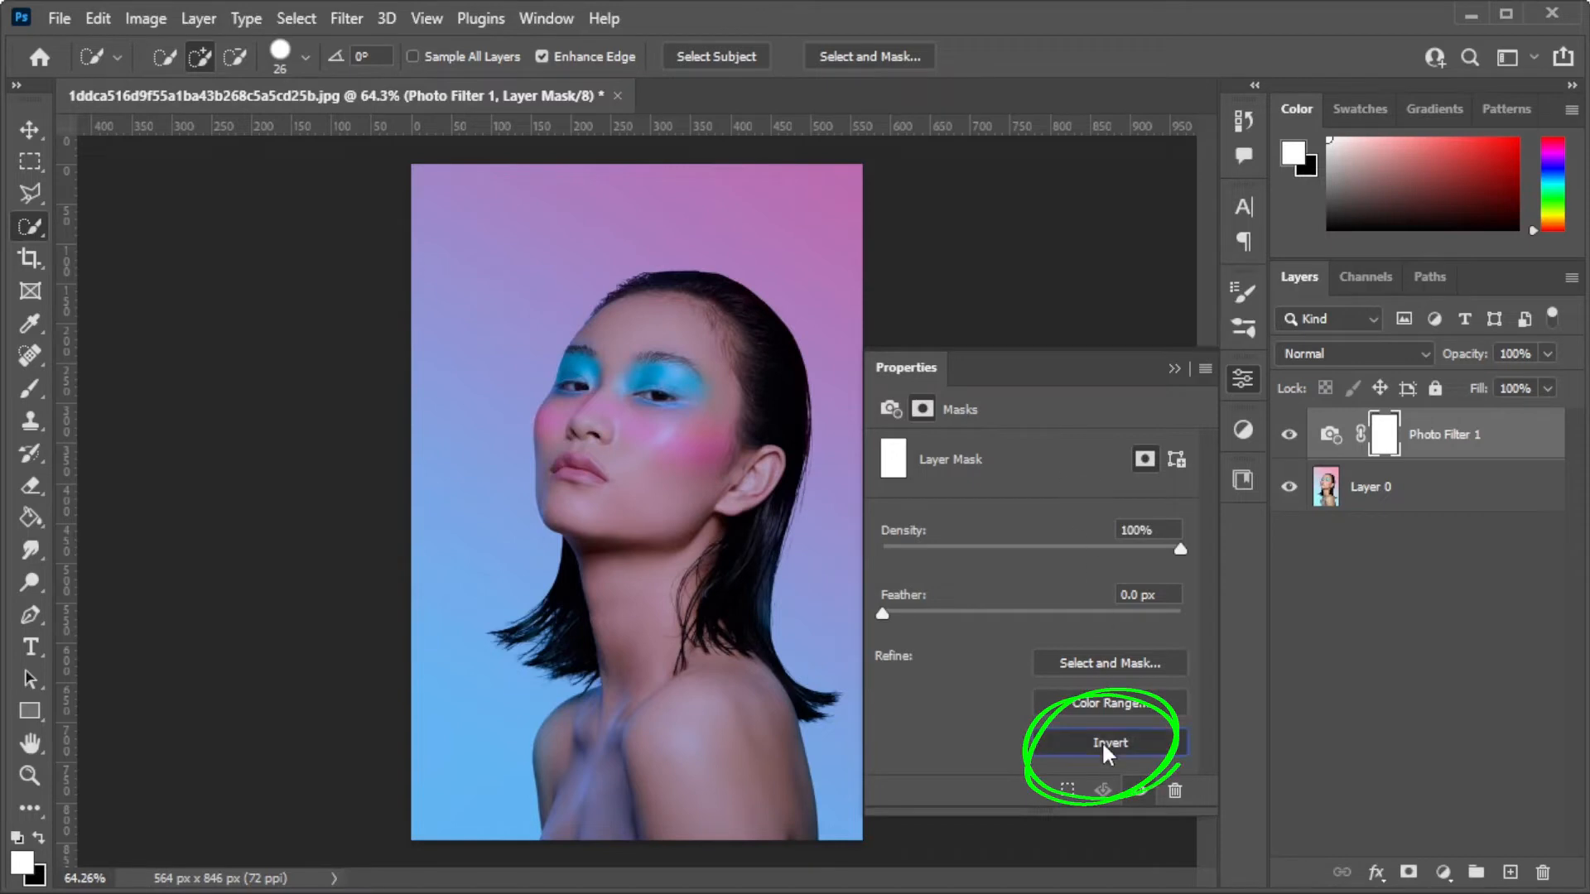
# Invert the photo filter mask and pick the Brush tool with white foreground
pyautogui.click(1108, 742)
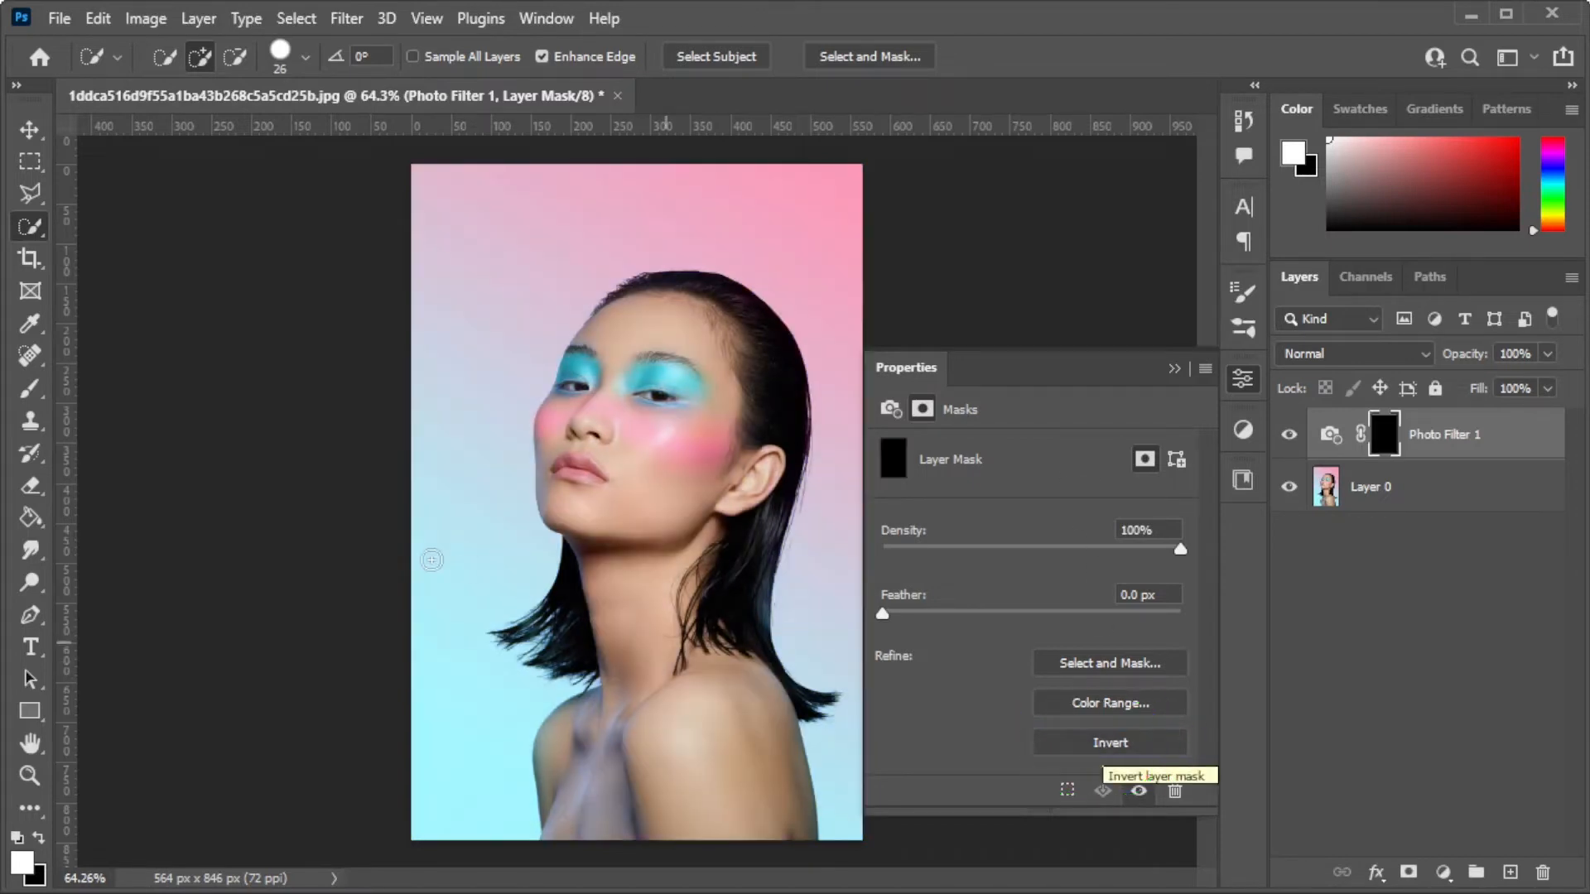
pyautogui.click(30, 386)
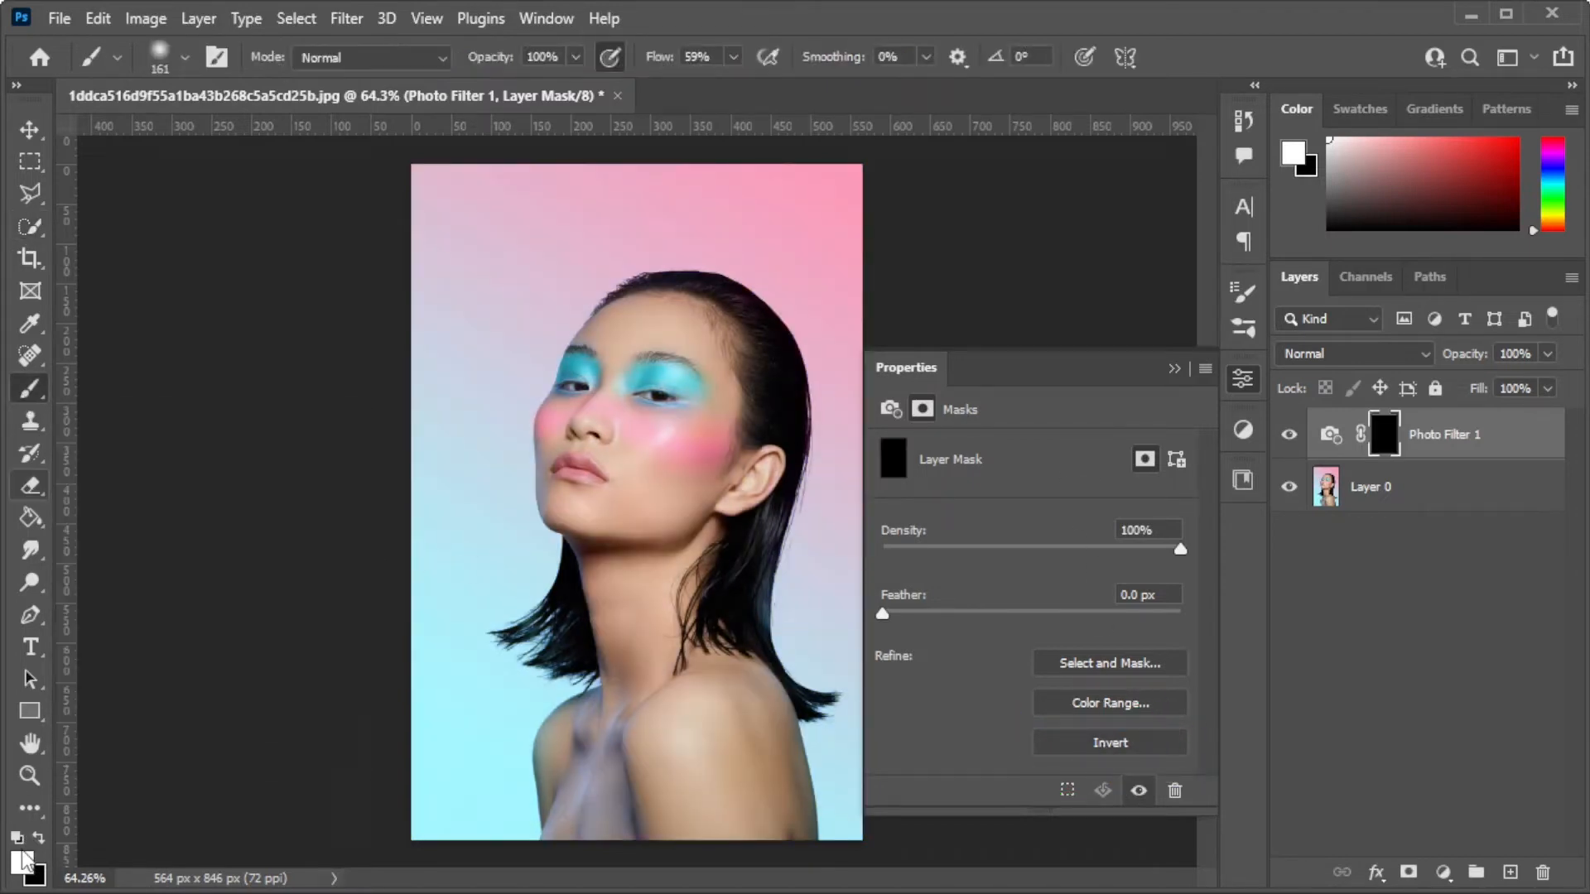
pyautogui.click(18, 870)
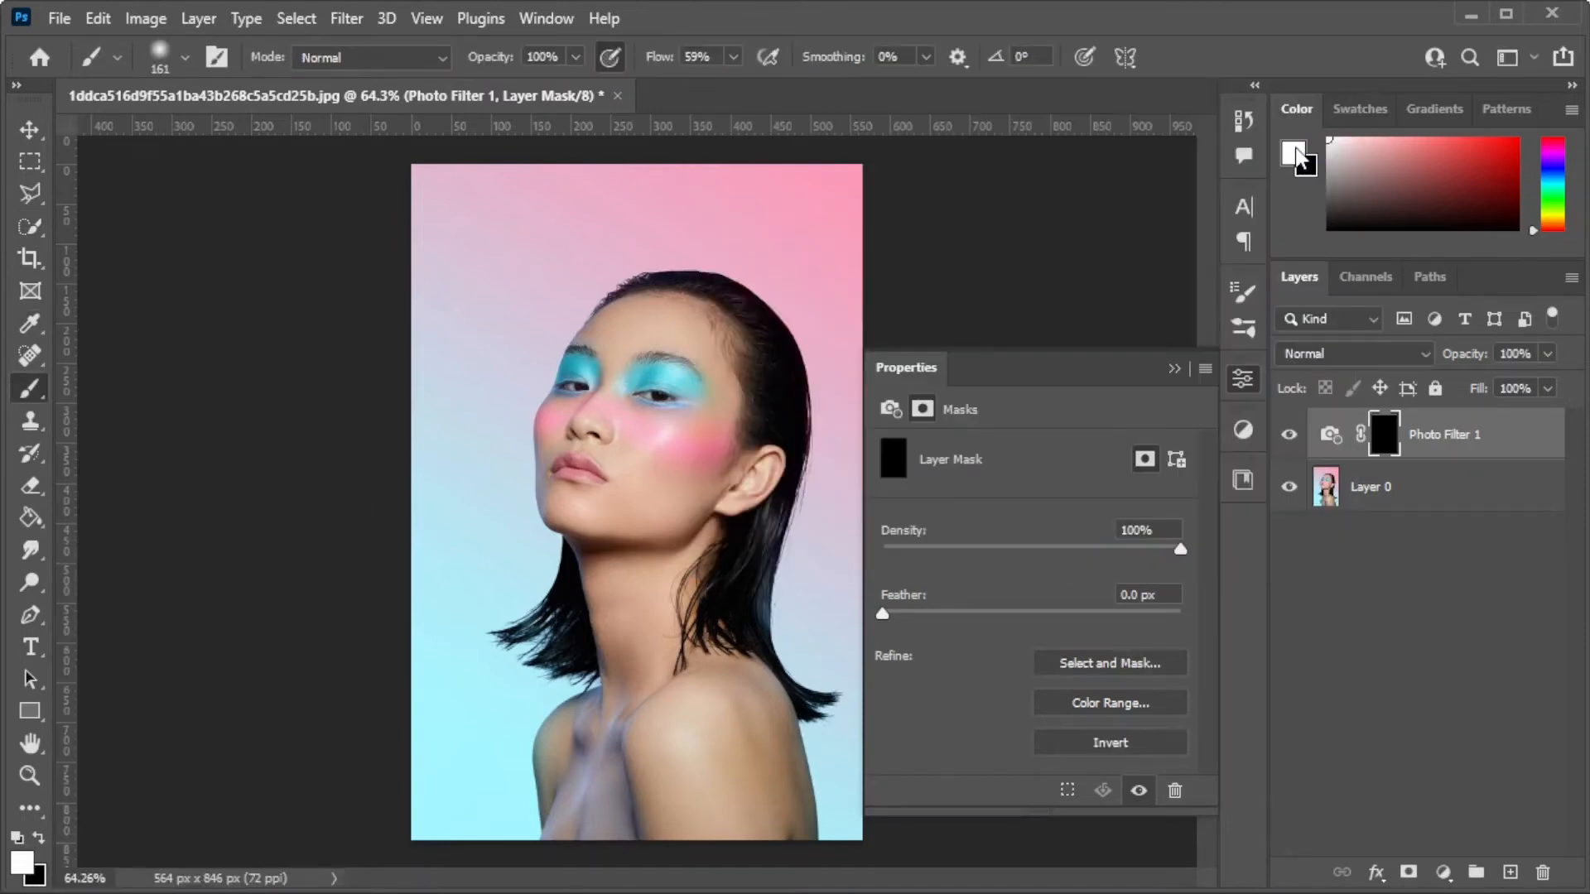
pyautogui.moveTo(1308, 167)
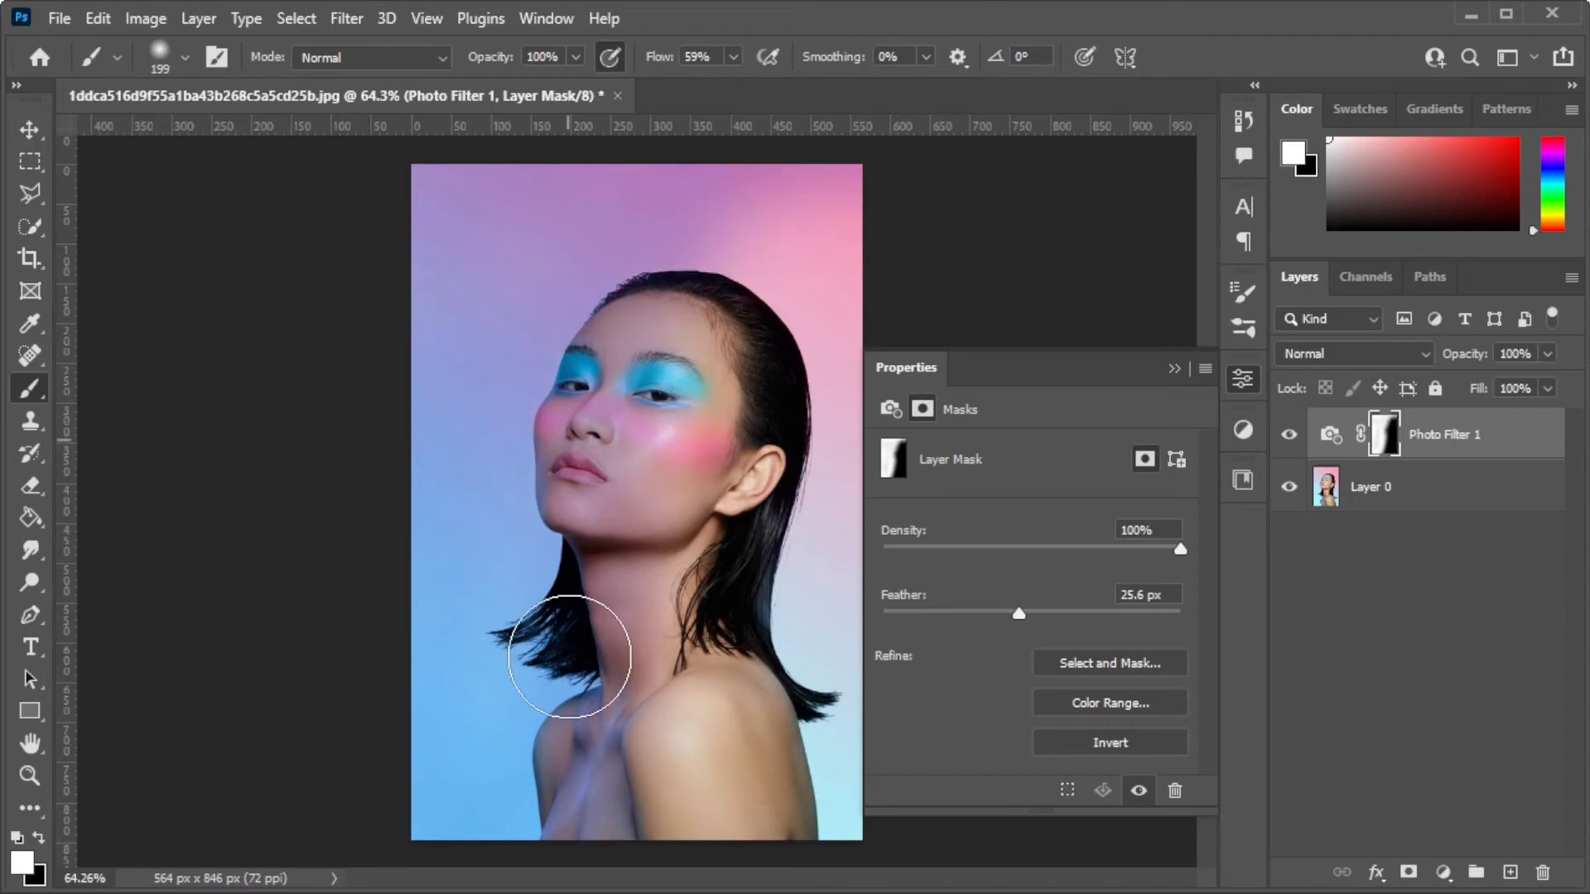
pyautogui.moveTo(1242, 206)
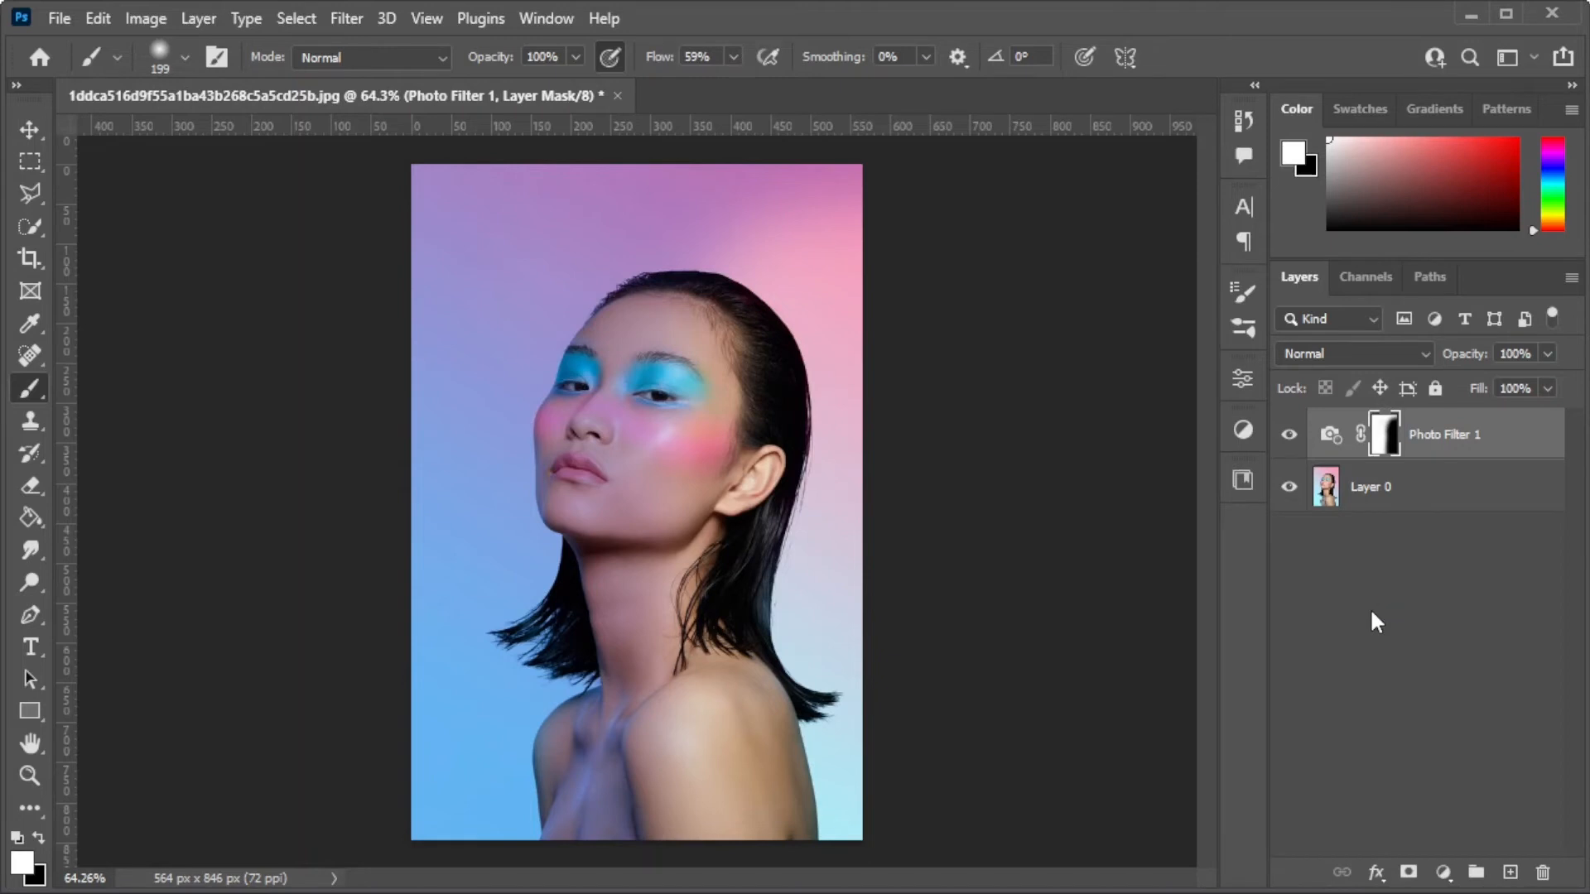
# Delete the Photo Filter 1 layer and add a hide-all mask to Layer 0
pyautogui.click(1328, 433)
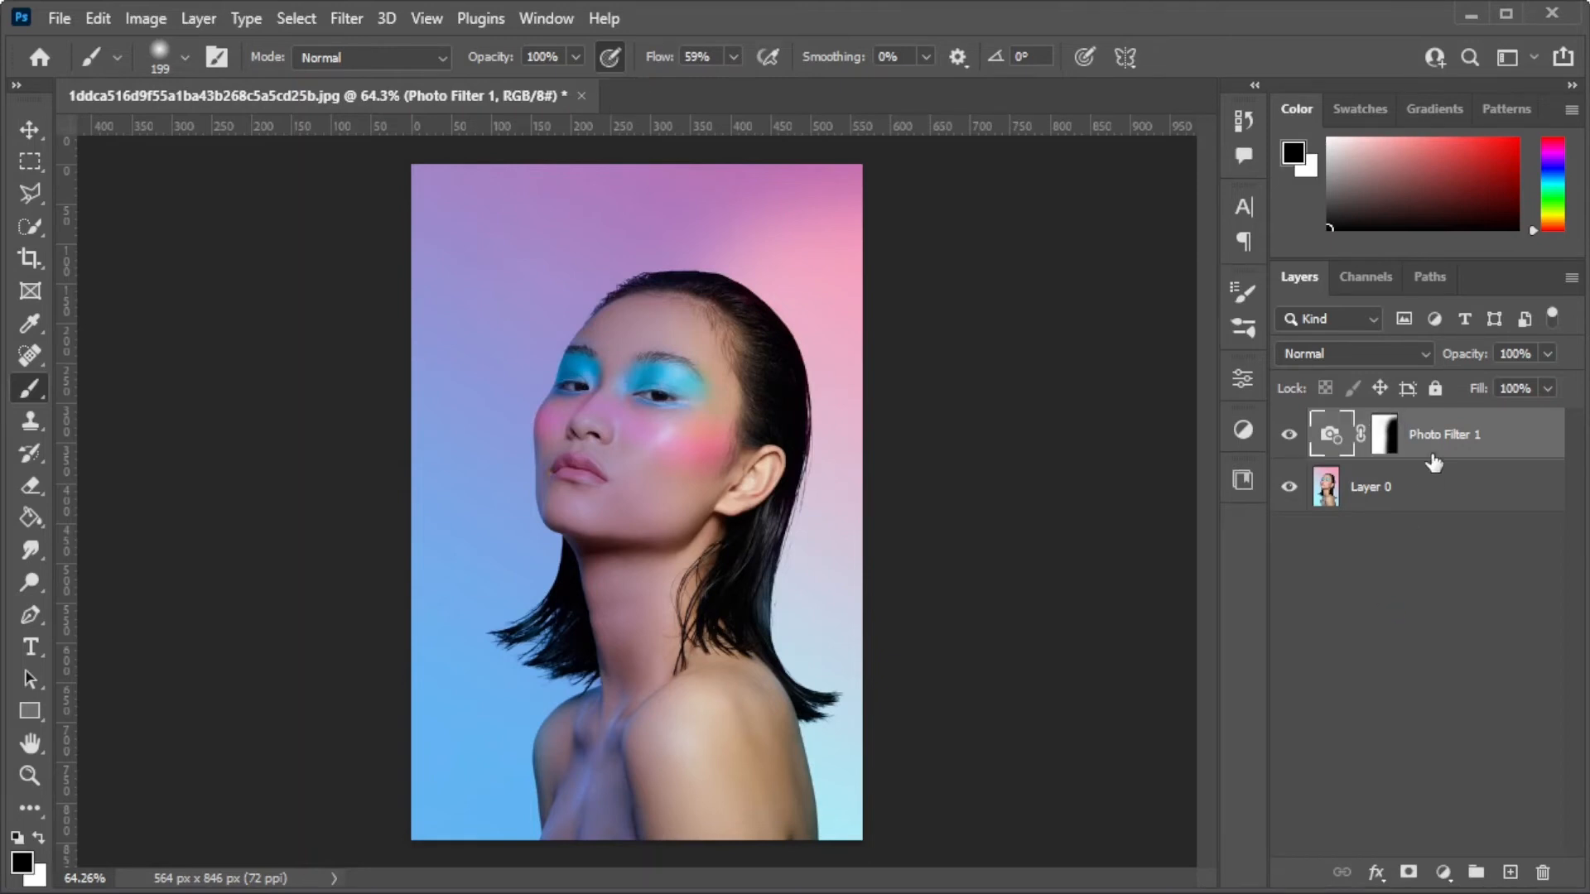
pyautogui.click(1542, 871)
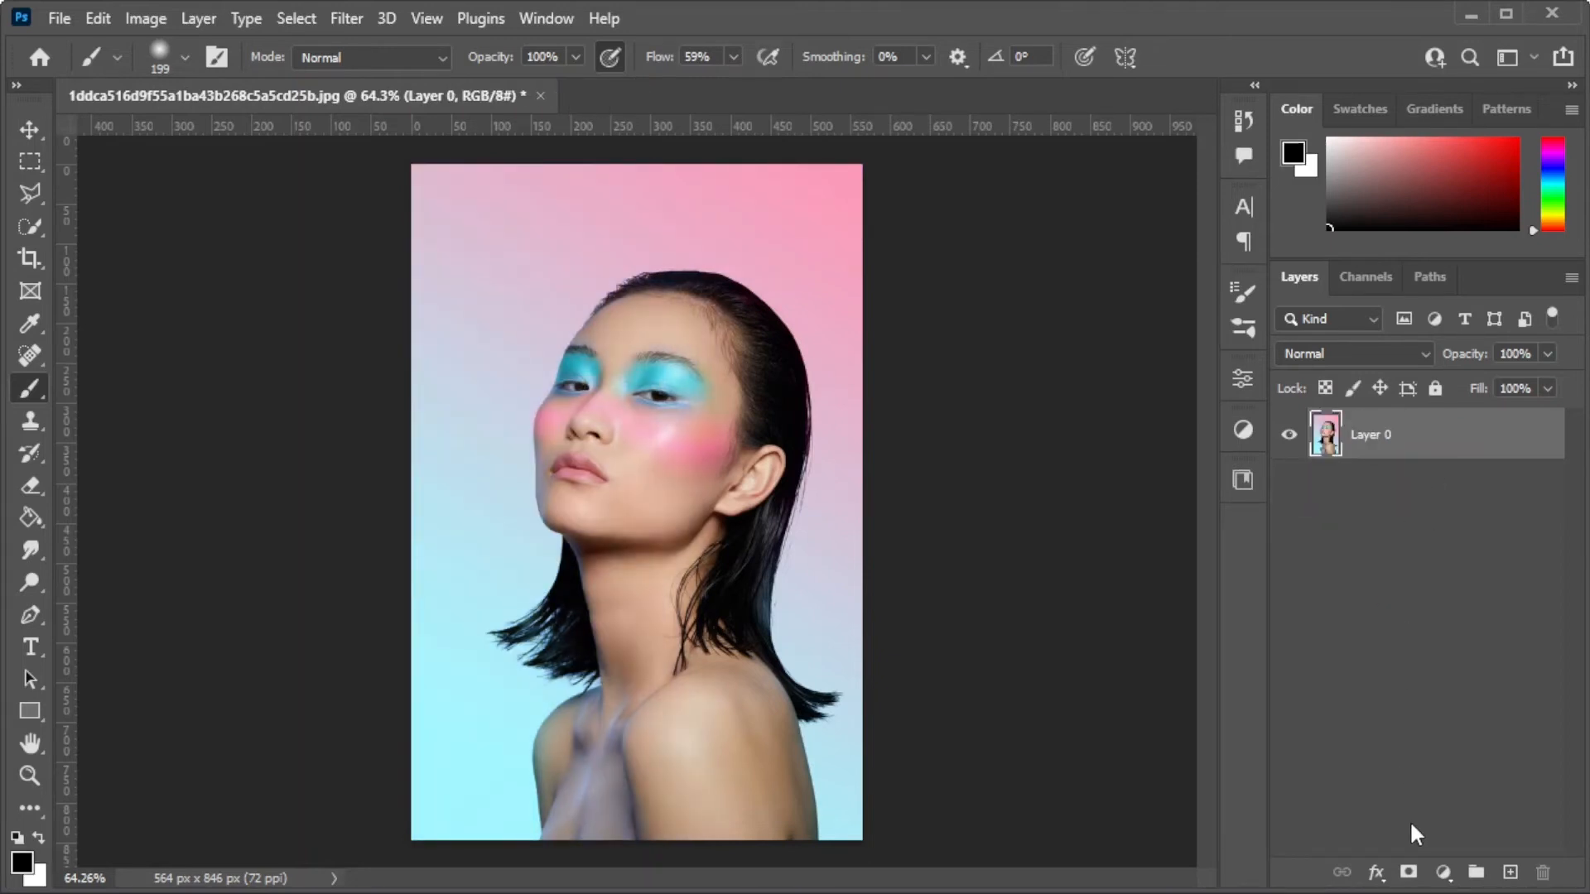
pyautogui.click(1407, 871)
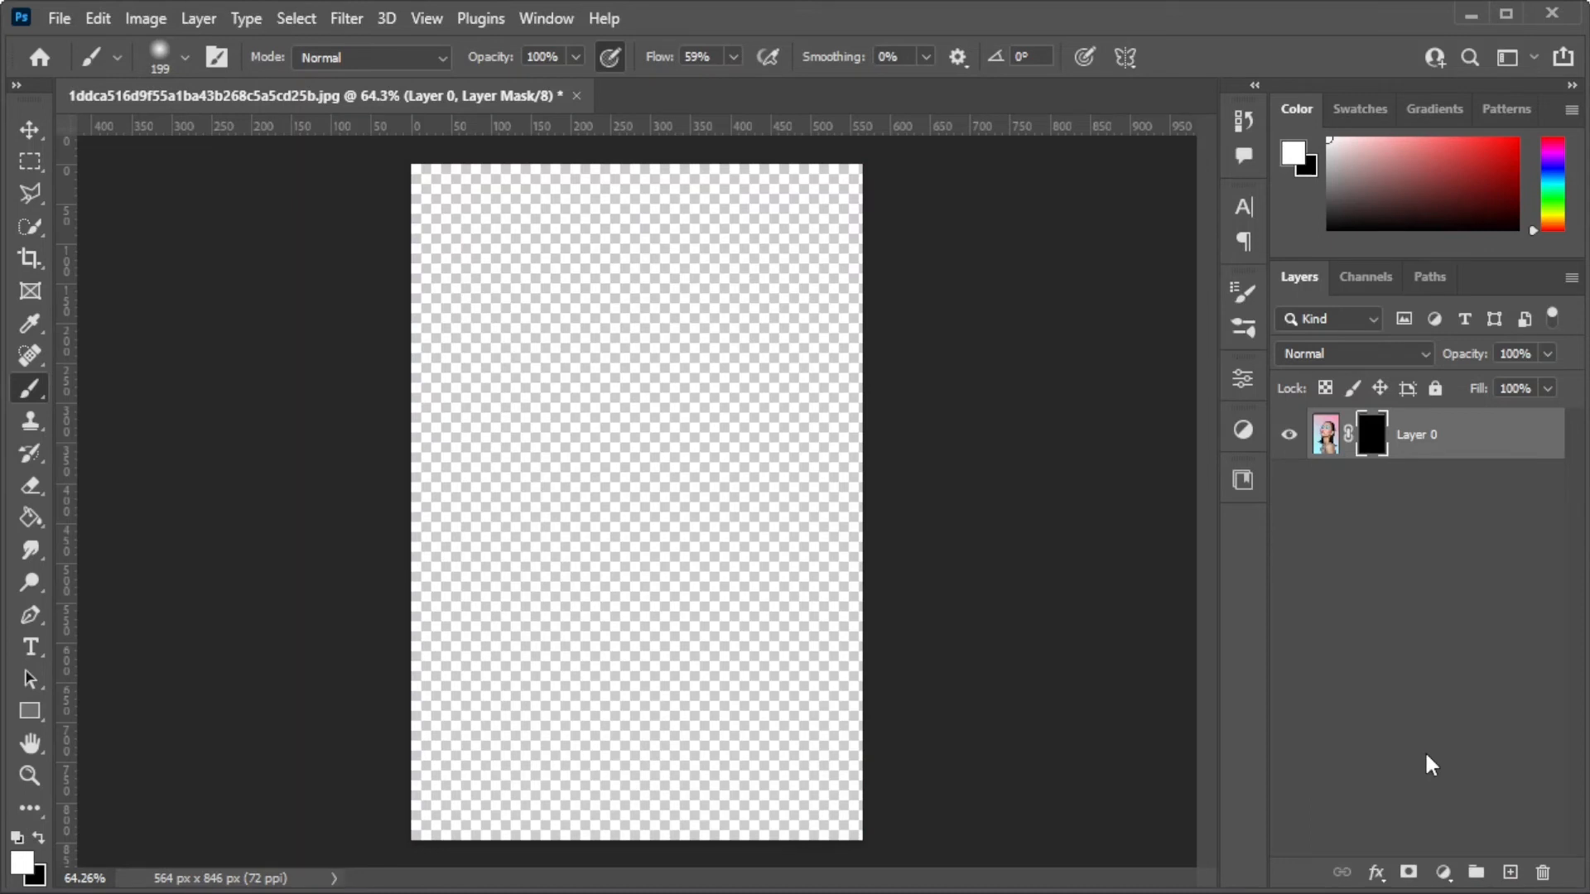
pyautogui.moveTo(31, 396)
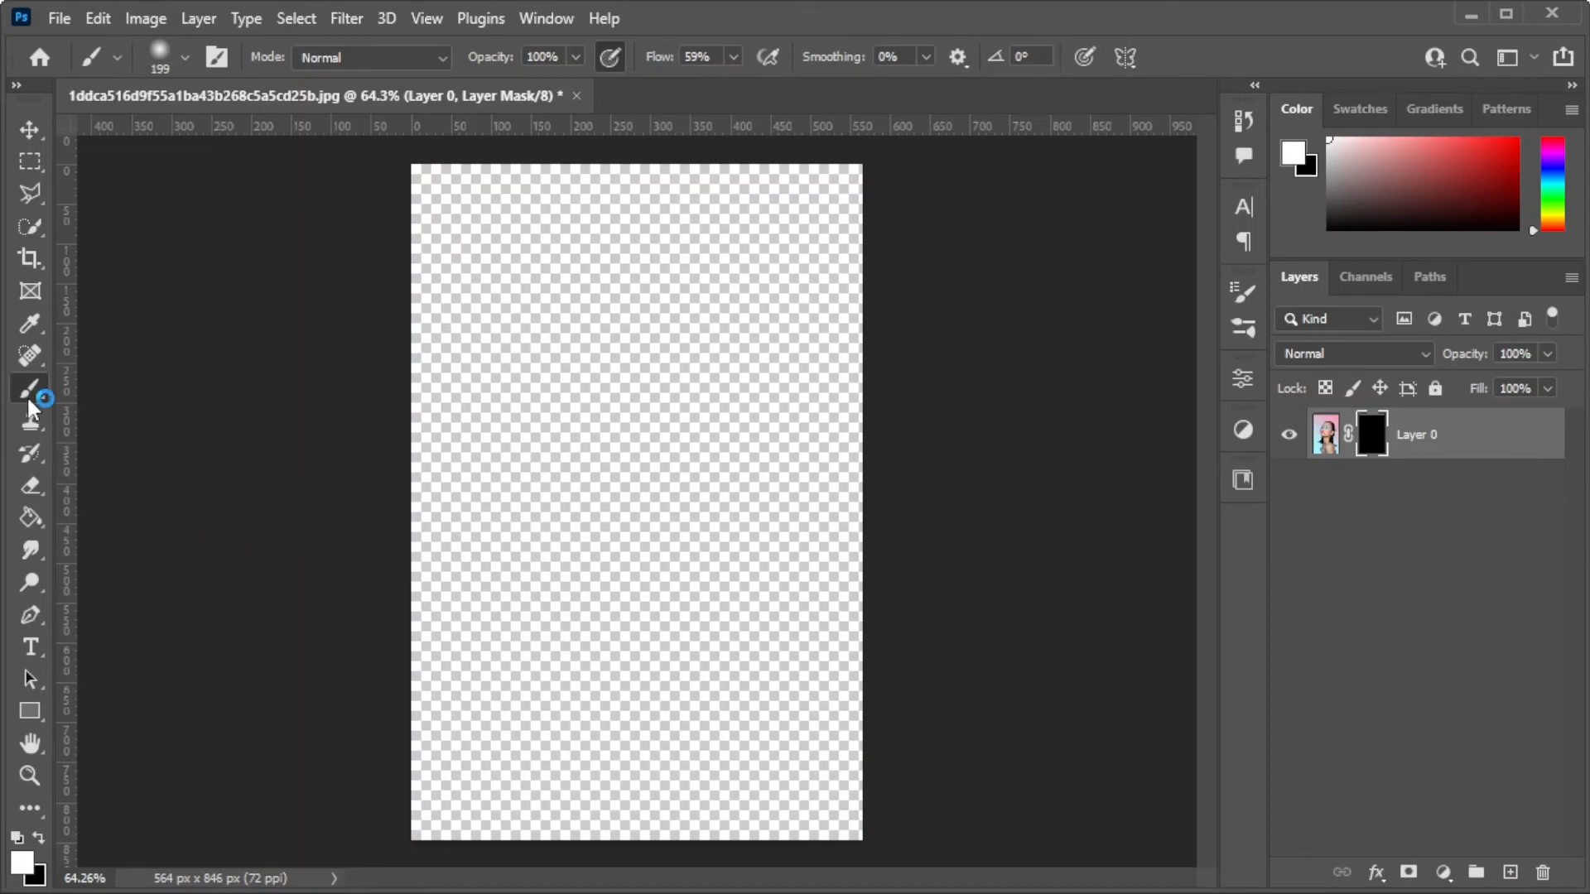
pyautogui.moveTo(31, 388)
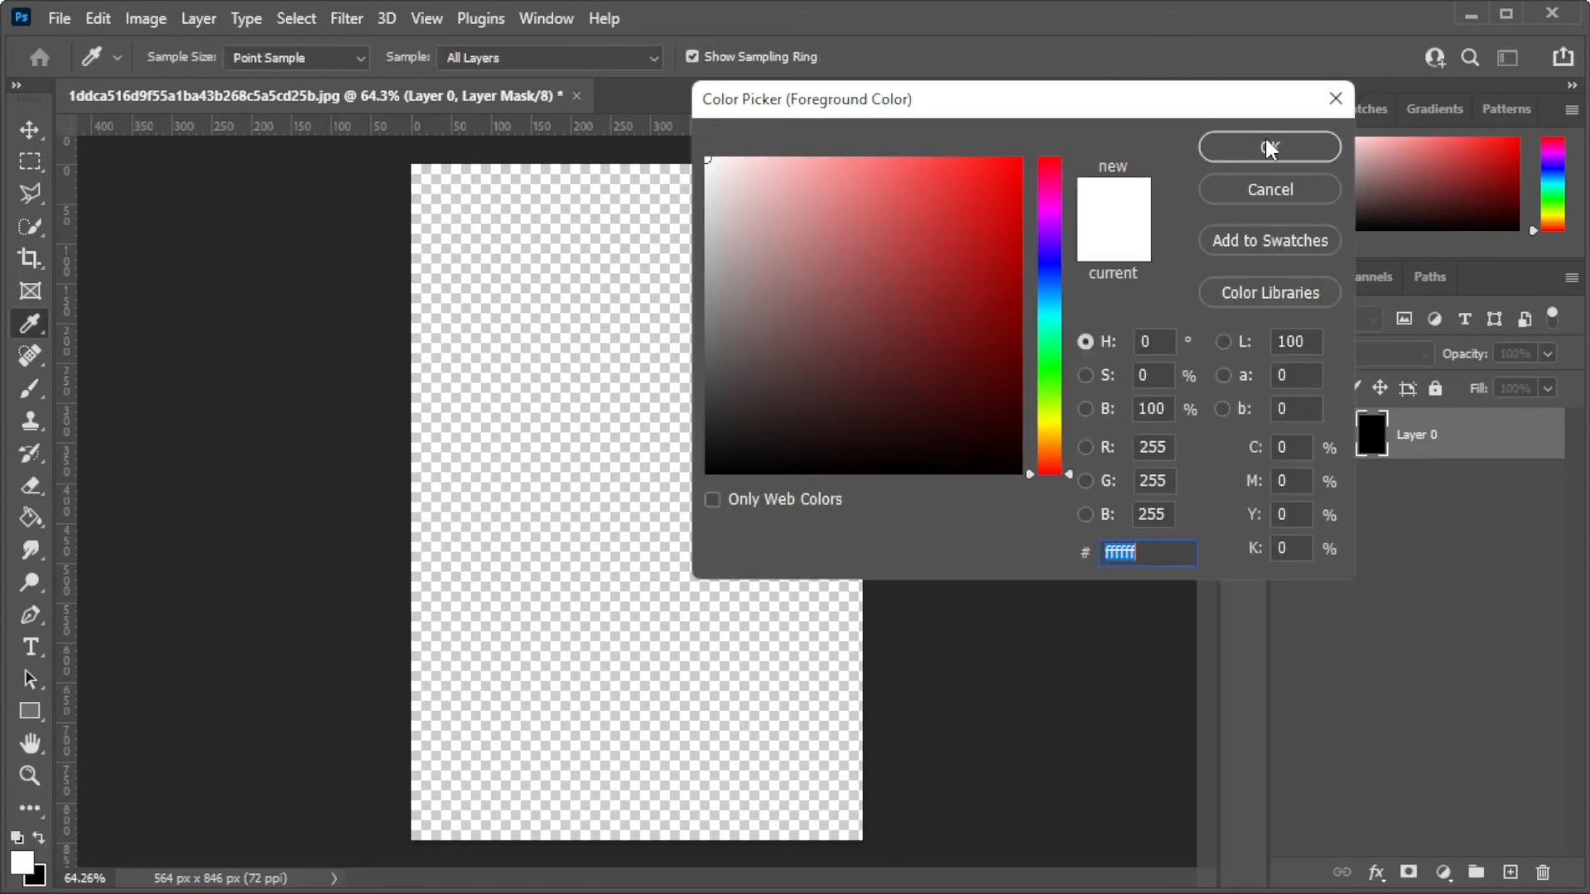
# Confirm white in the Color Picker and close the mask Properties panel
pyautogui.click(1267, 147)
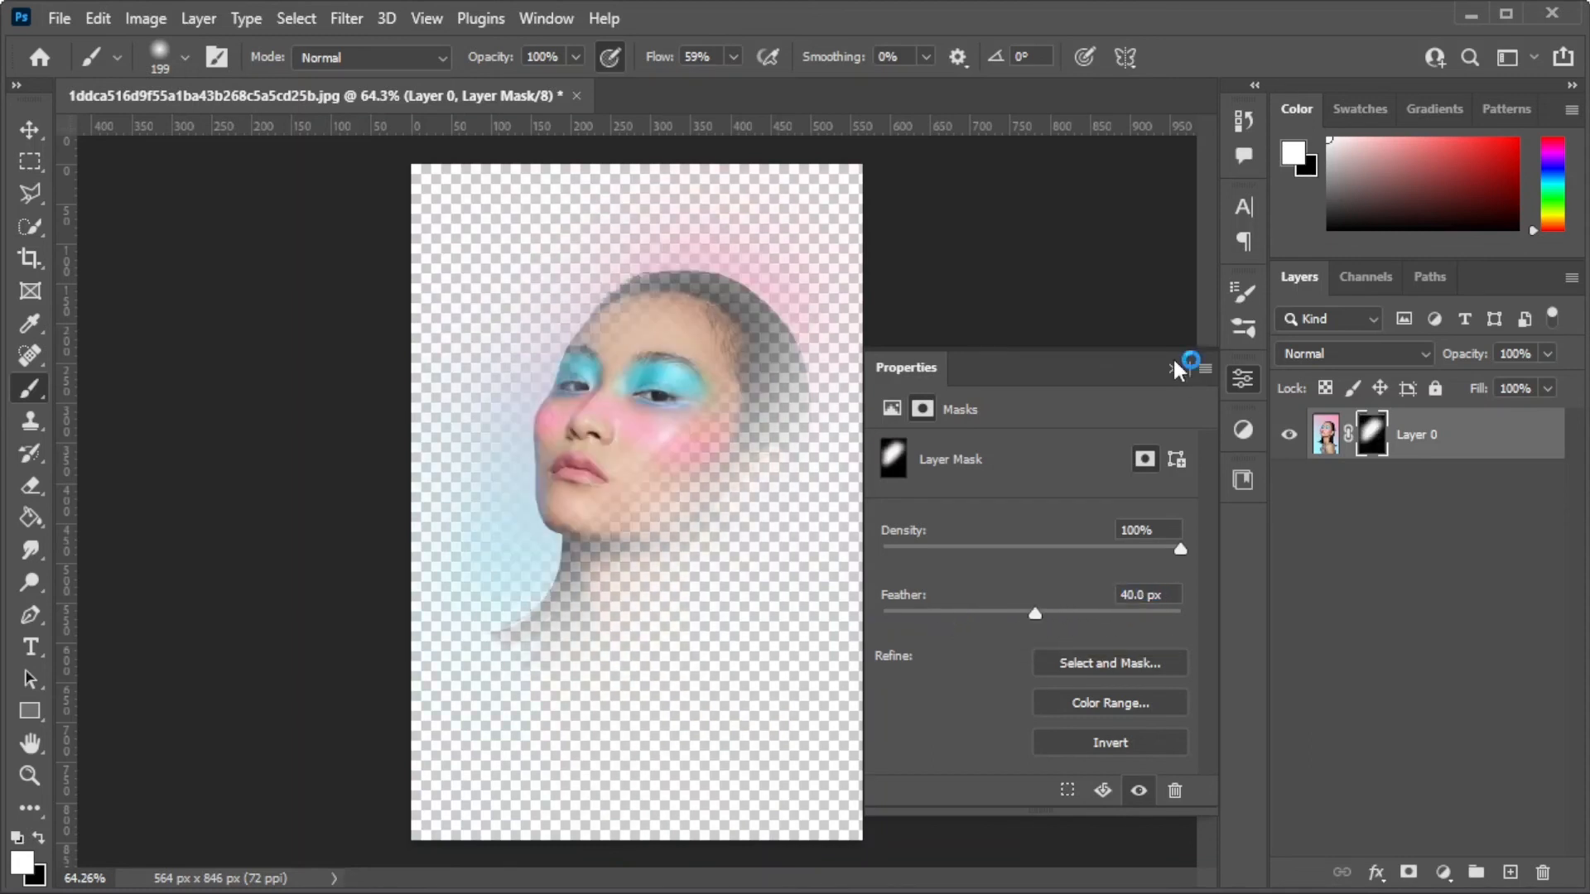
pyautogui.click(1176, 367)
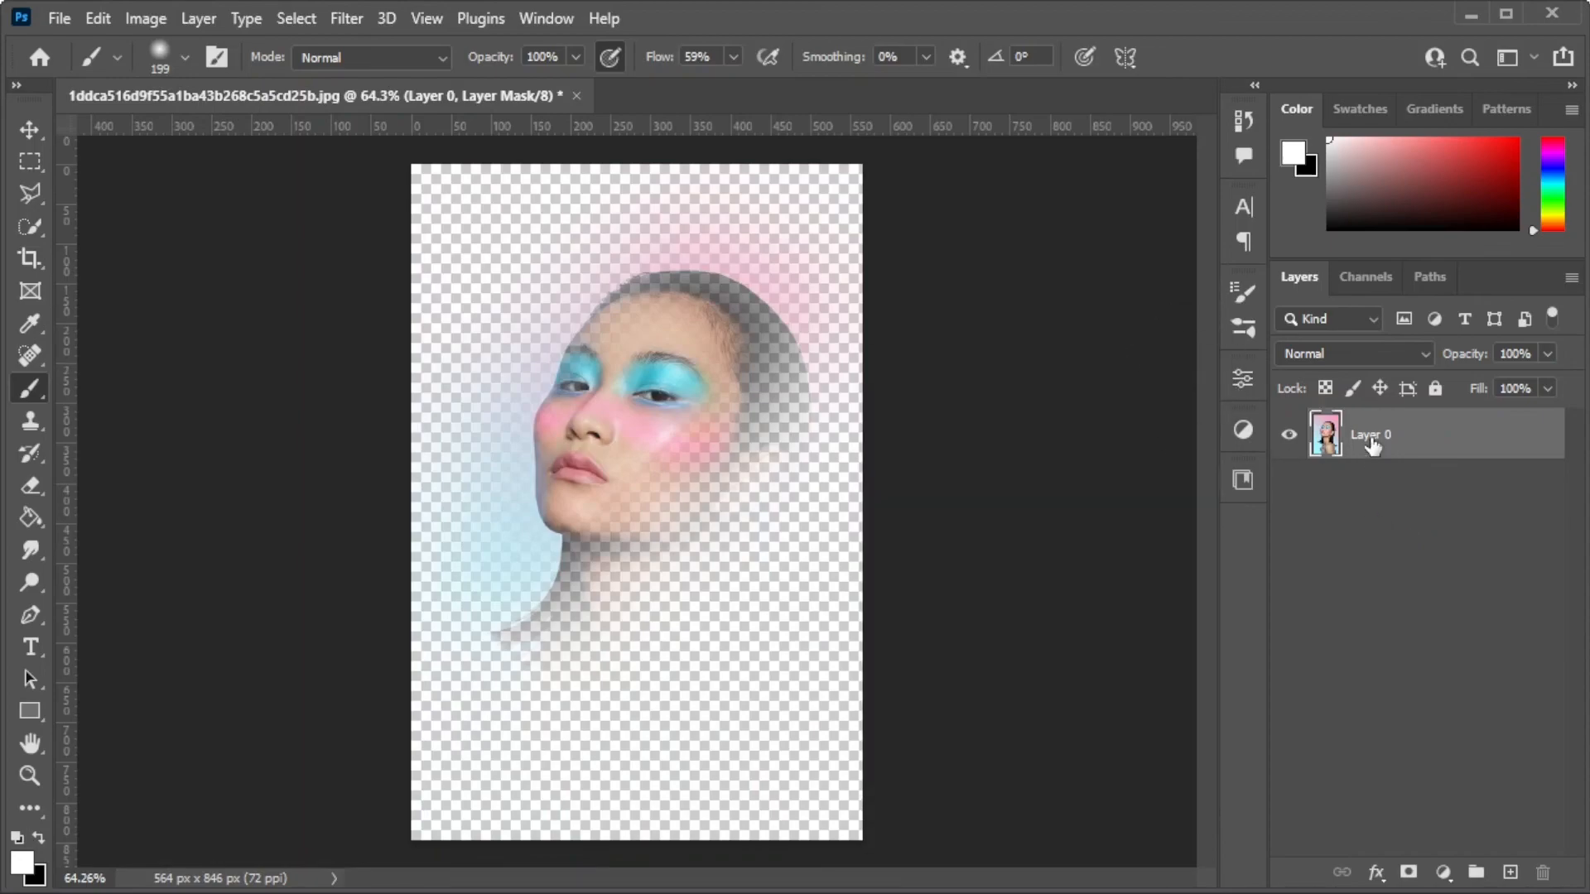